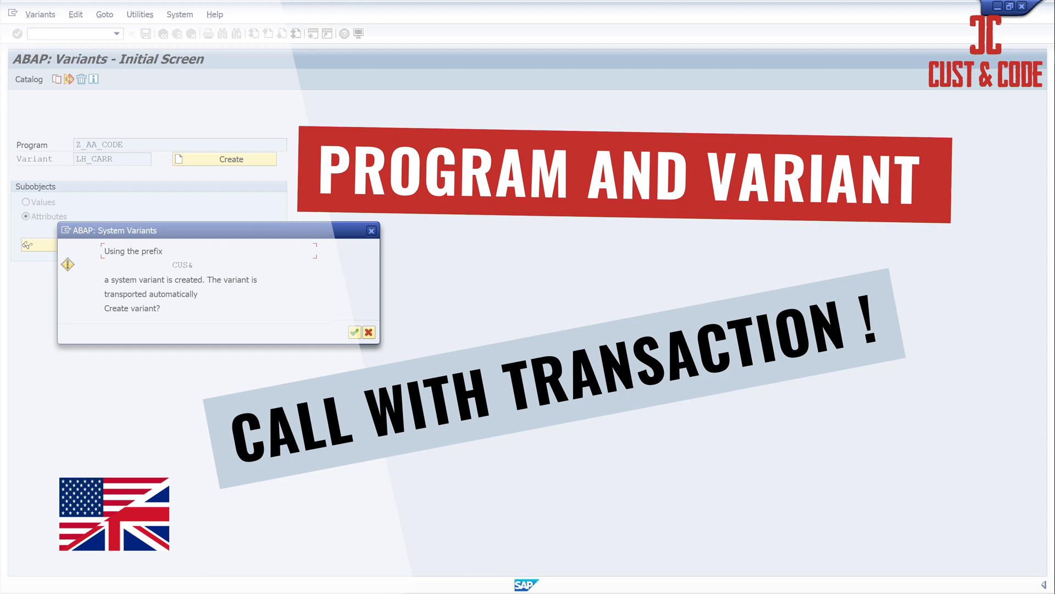
Open report Z_AA_CODE's source code in the ABAP Editor in display mode.
{"action": "left_click", "coordinate": [354, 332]}
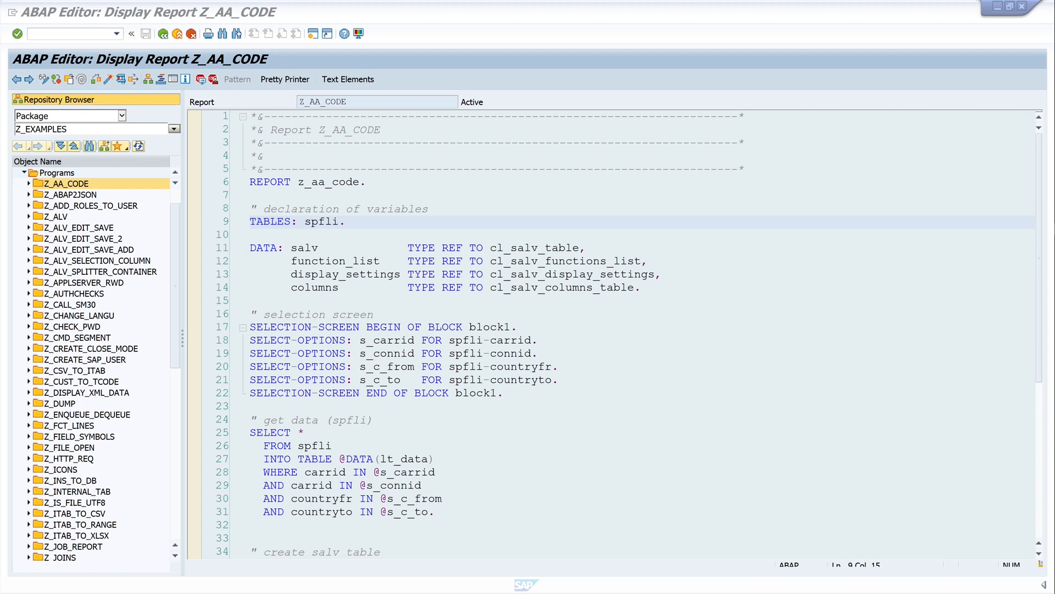
{"action": "left_click", "coordinate": [346, 222]}
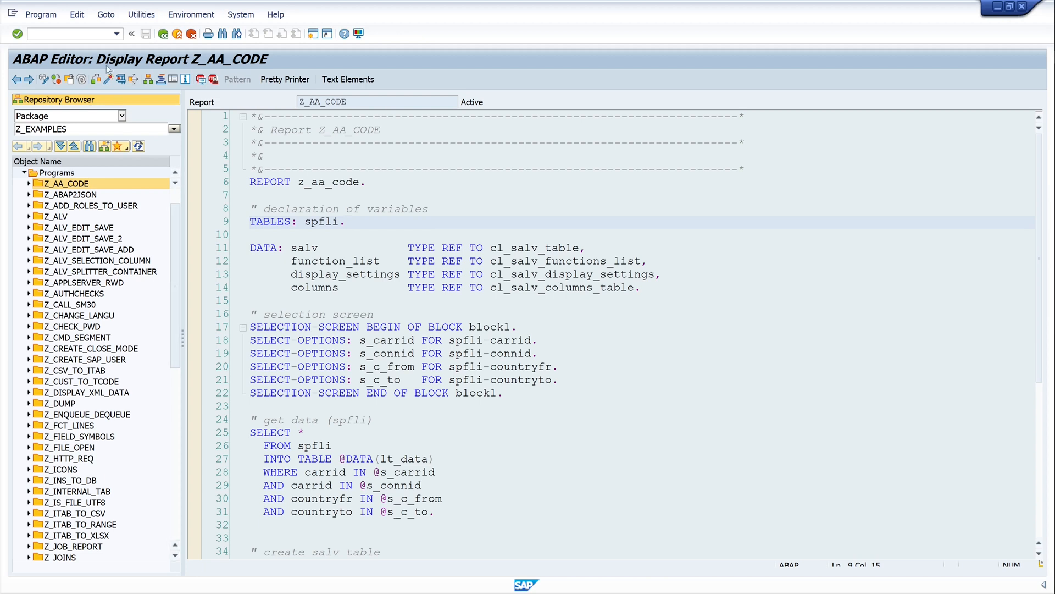
{"action": "key", "text": "F8"}
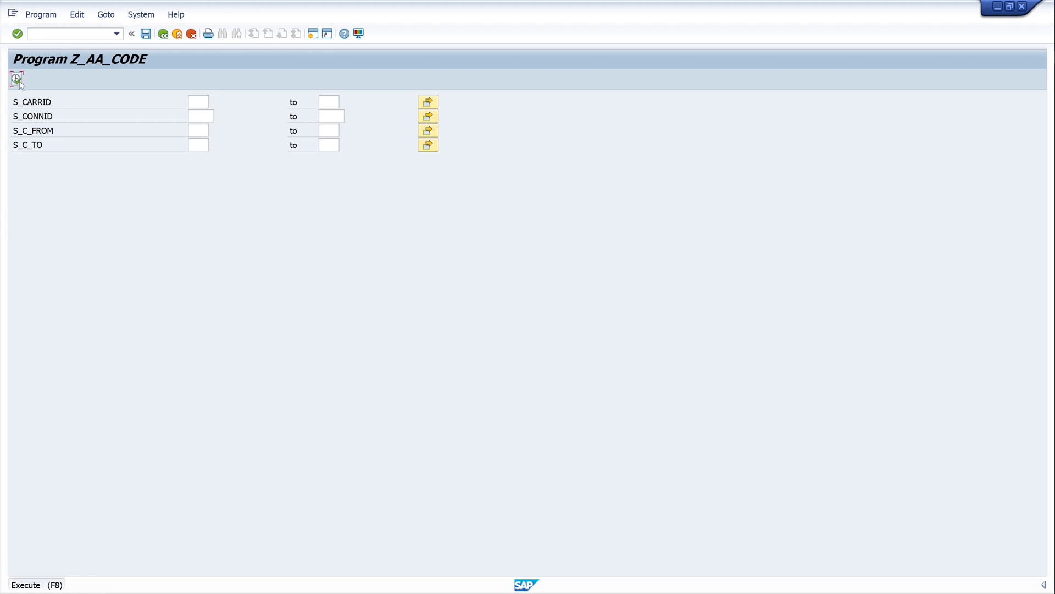
{"action": "left_click", "coordinate": [15, 79]}
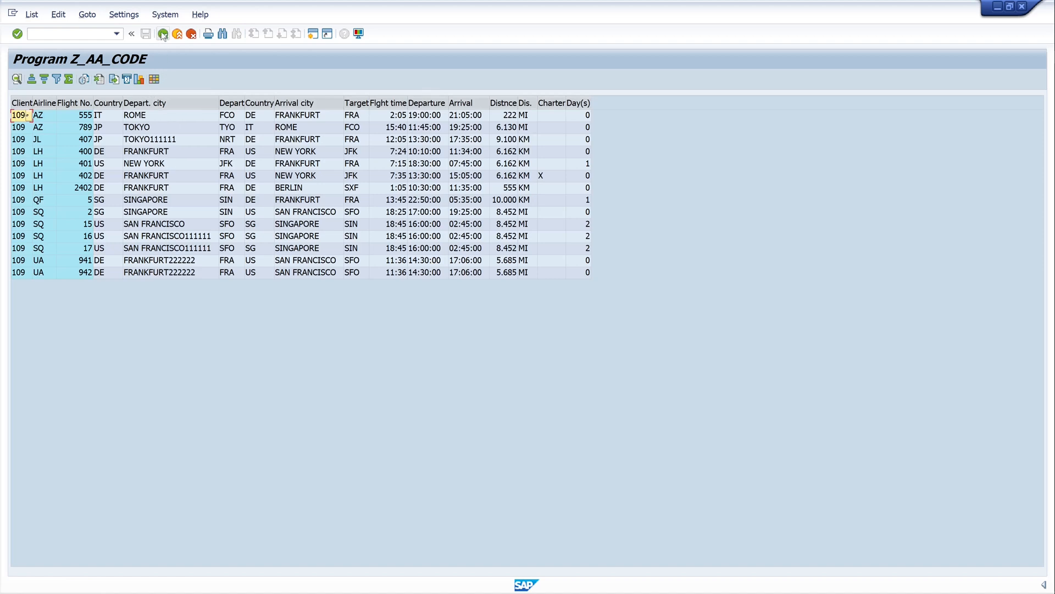
{"action": "left_click", "coordinate": [131, 33]}
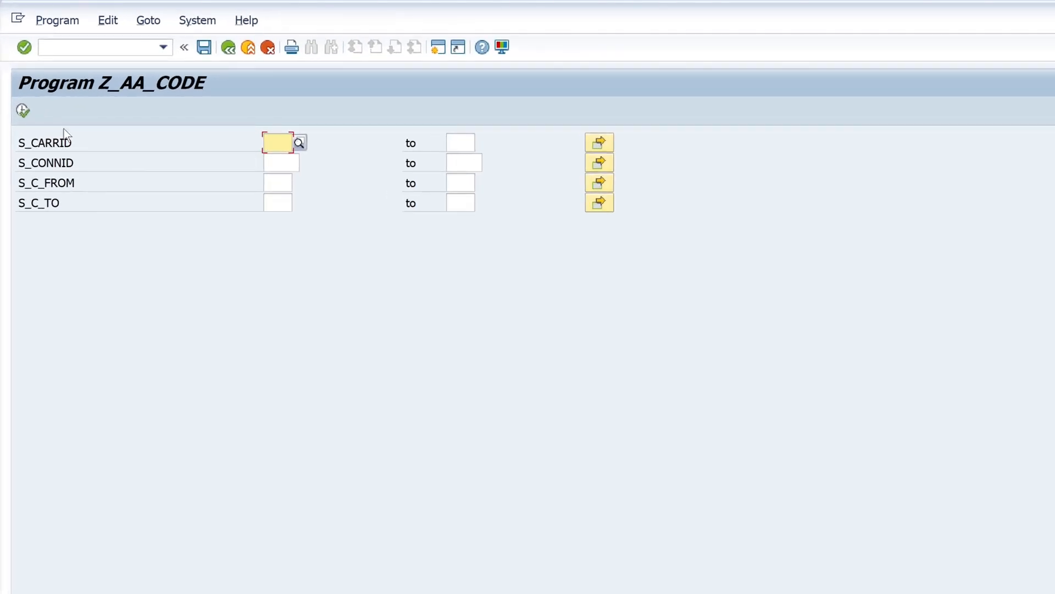
{"action": "left_click", "coordinate": [107, 20]}
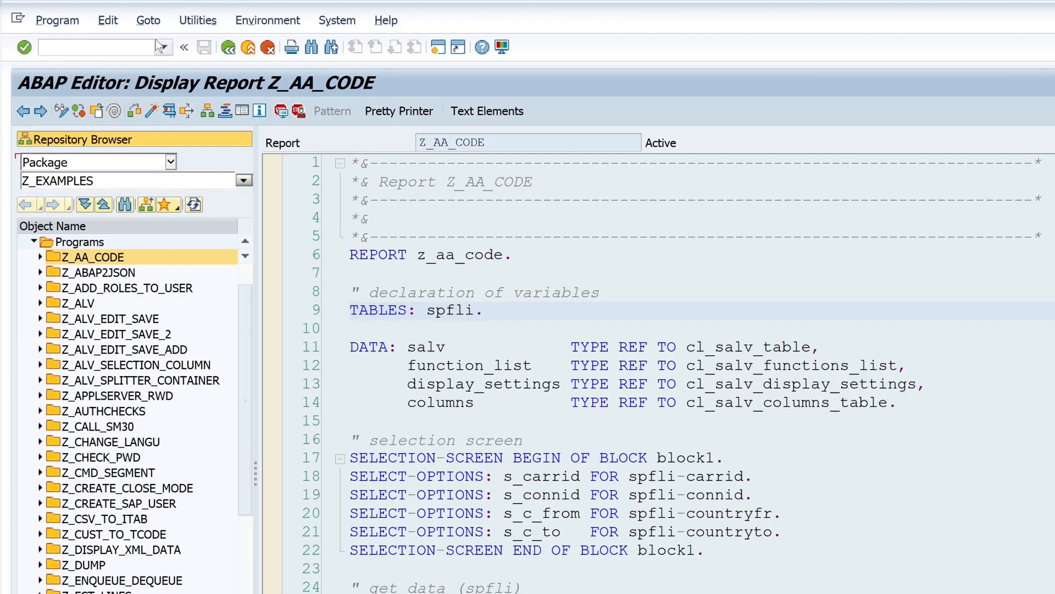
Set dictionary-reference selection texts (Airline, Connection Number, Country Key), then return to the source.
{"action": "left_click", "coordinate": [147, 20]}
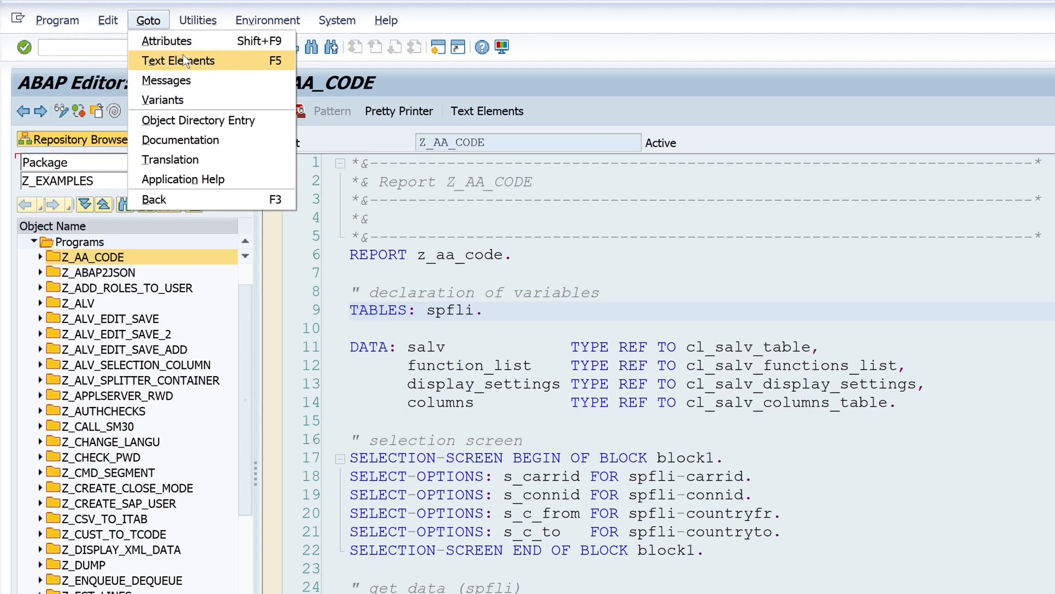
{"action": "left_click", "coordinate": [178, 61]}
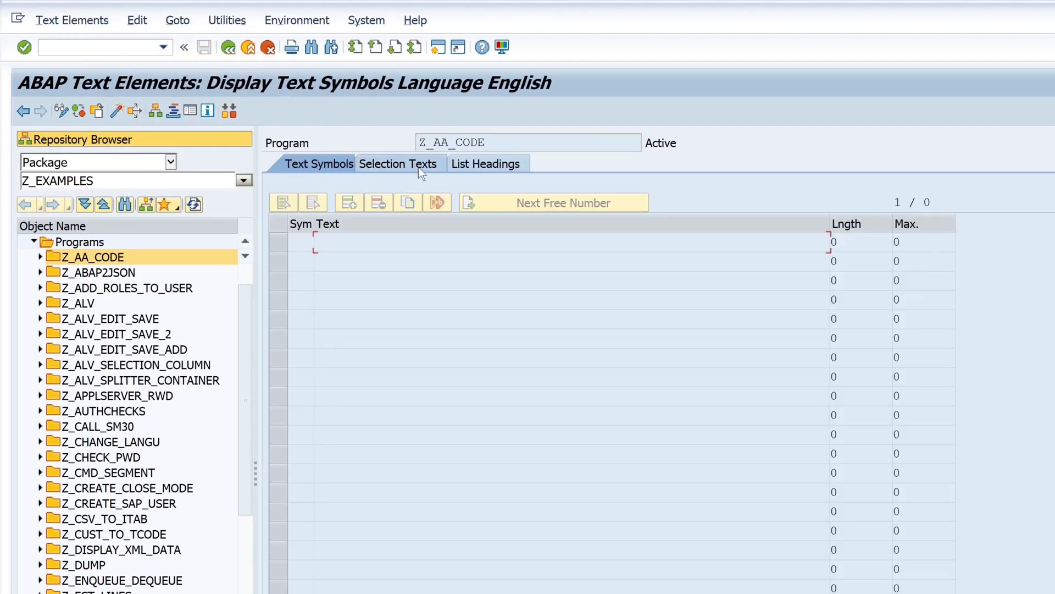
{"action": "left_click", "coordinate": [397, 164]}
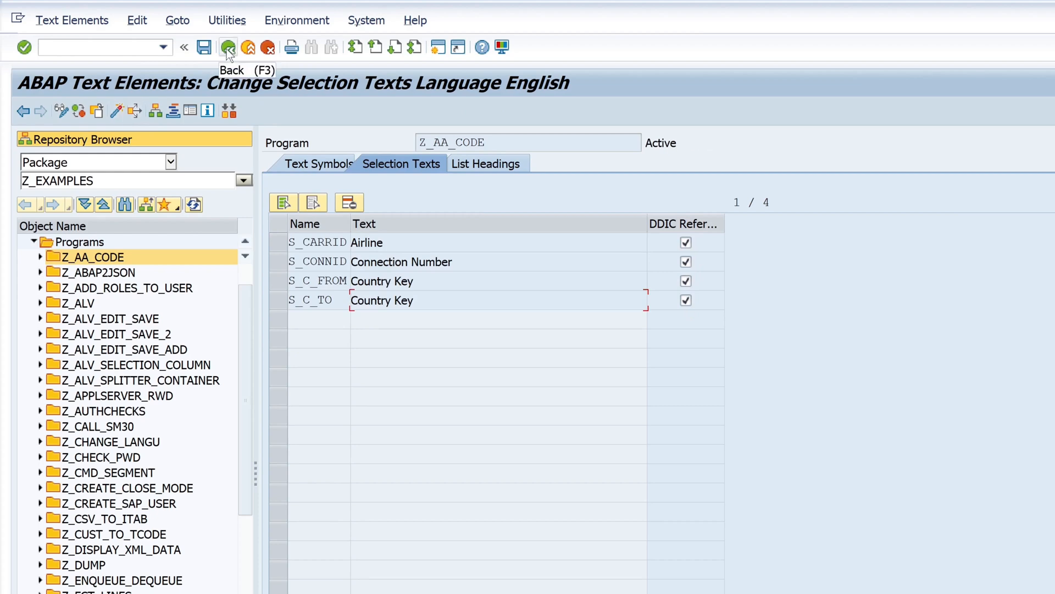
{"action": "left_click", "coordinate": [227, 46]}
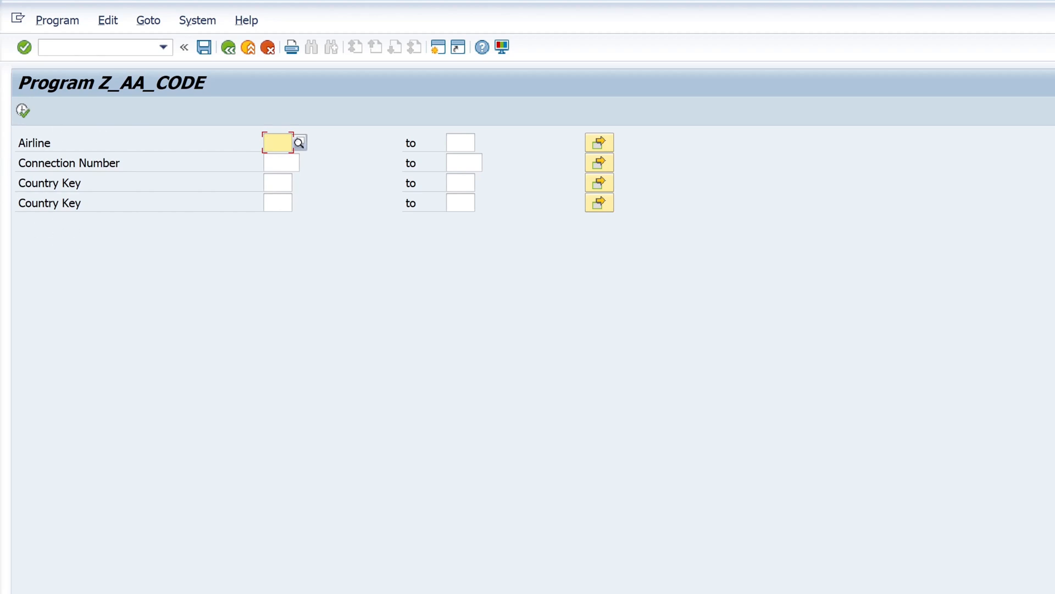
{"action": "left_click", "coordinate": [228, 47]}
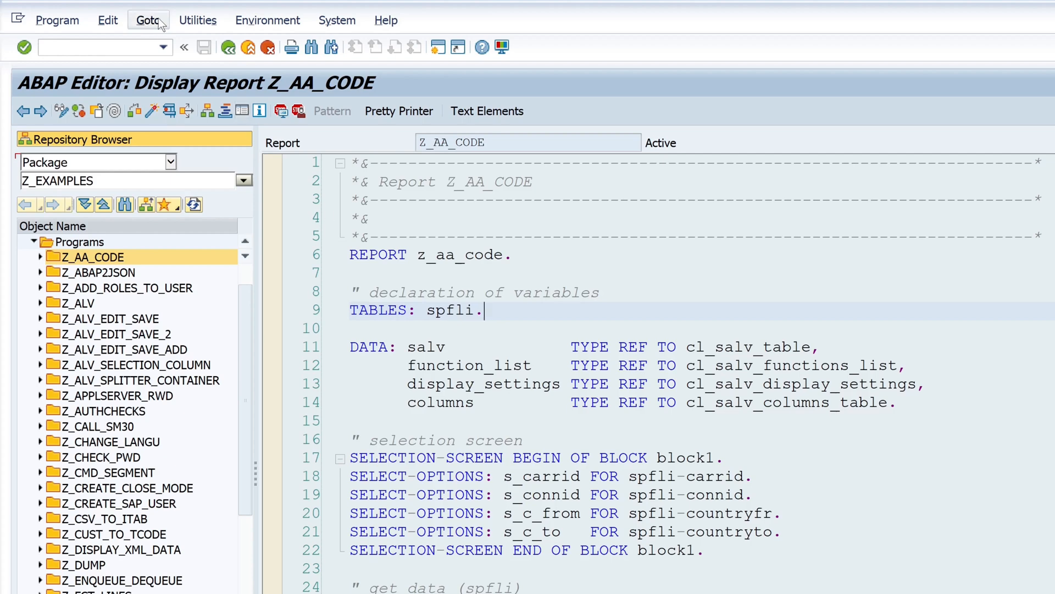
Through Goto > Variants, create variant LH_CARR and enter LH as the Airline.
{"action": "left_click", "coordinate": [147, 20]}
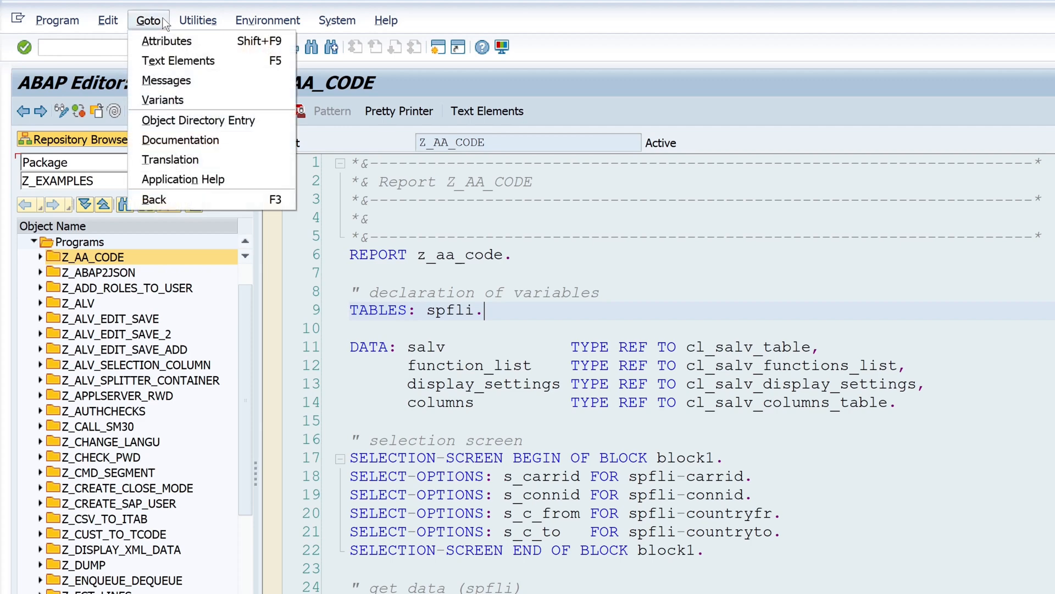
{"action": "mouse_move", "coordinate": [163, 100]}
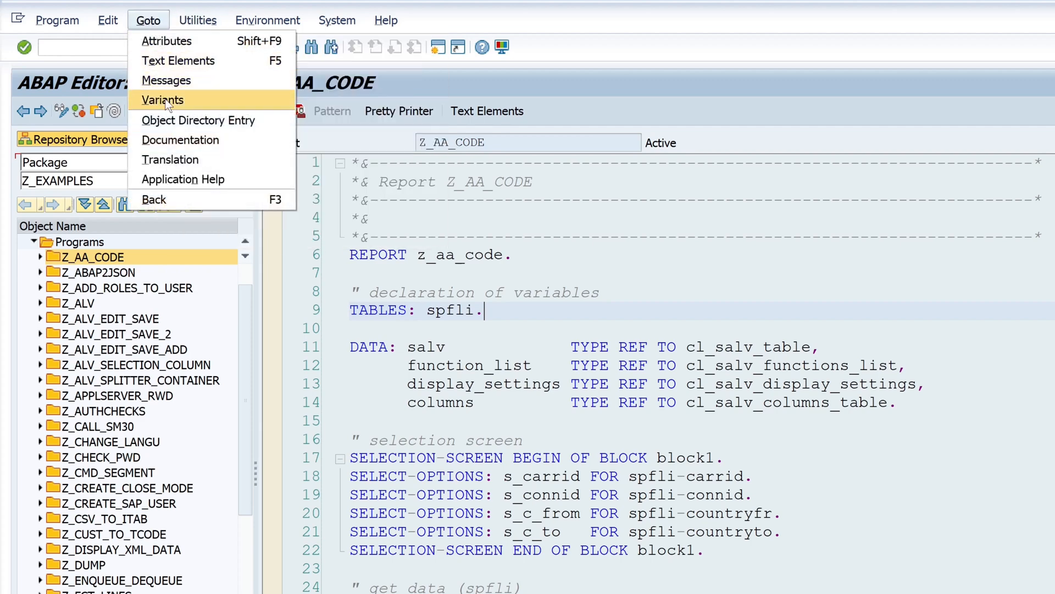
{"action": "left_click", "coordinate": [162, 100]}
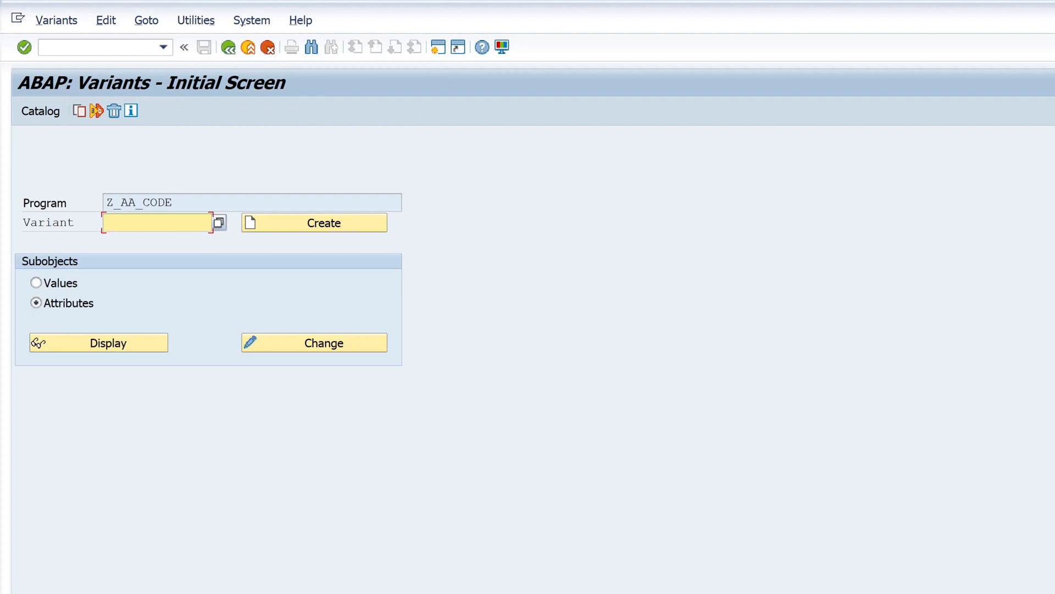
{"action": "type", "text": "LH_CARR"}
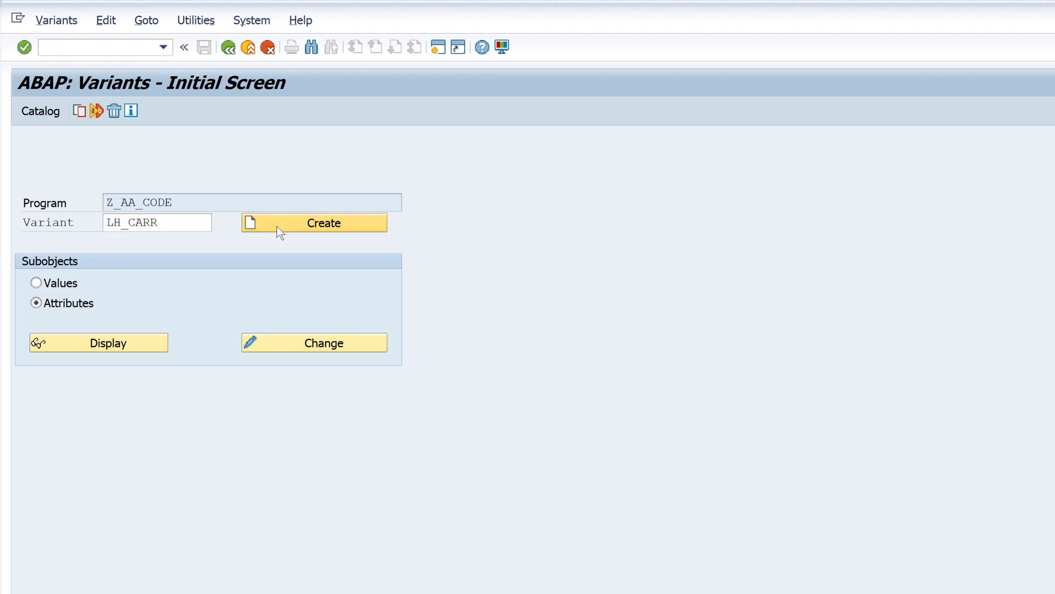
{"action": "left_click", "coordinate": [314, 223]}
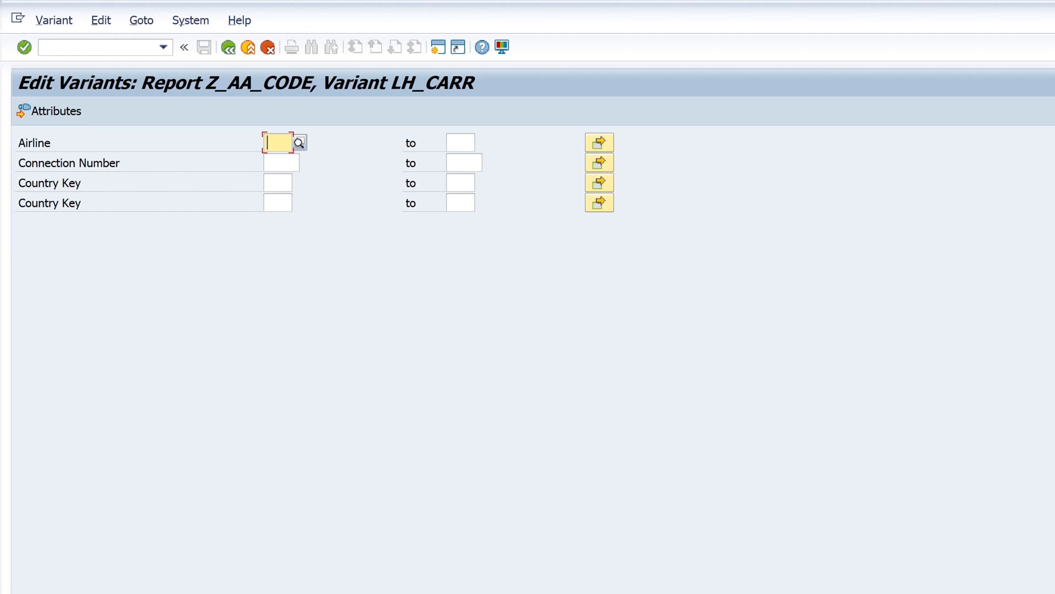
{"action": "type", "text": "LH"}
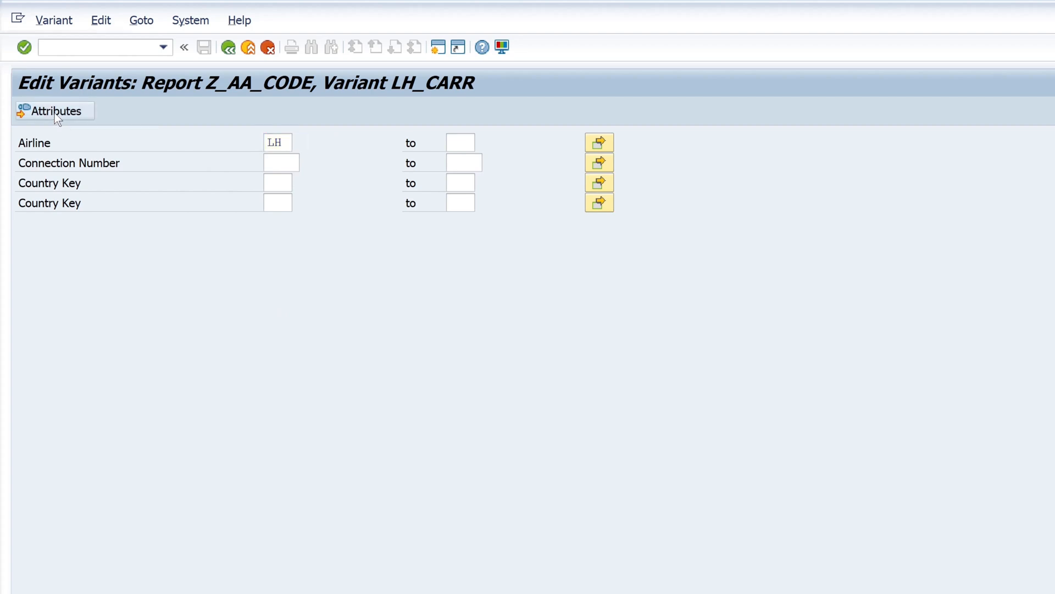
Give LH_CARR description 'LH Carrier' with Airline protected, save, and return to the selection screen.
{"action": "left_click", "coordinate": [54, 111]}
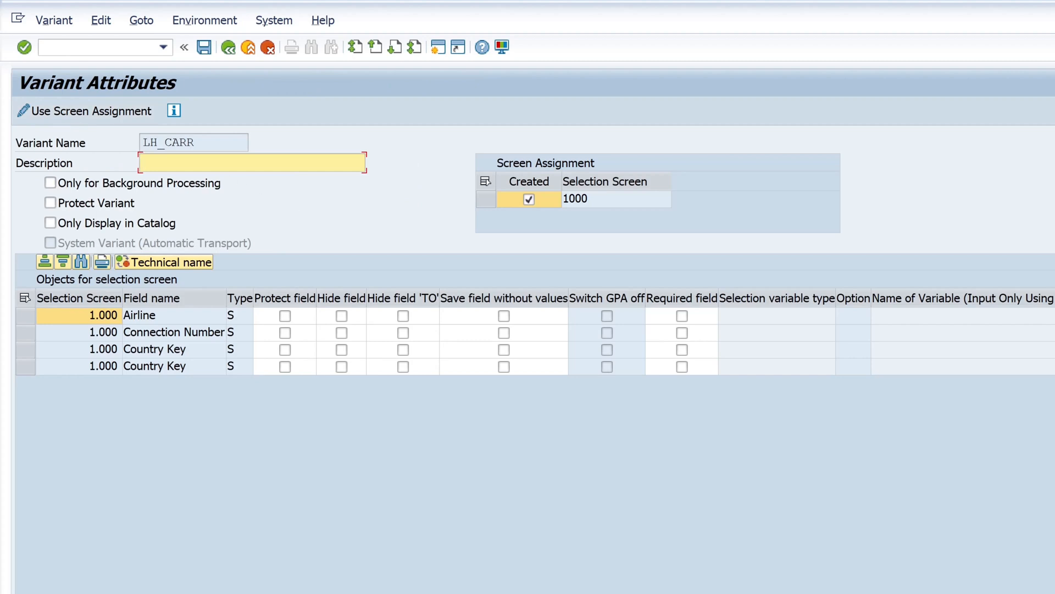
{"action": "type", "text": "LH Carrier"}
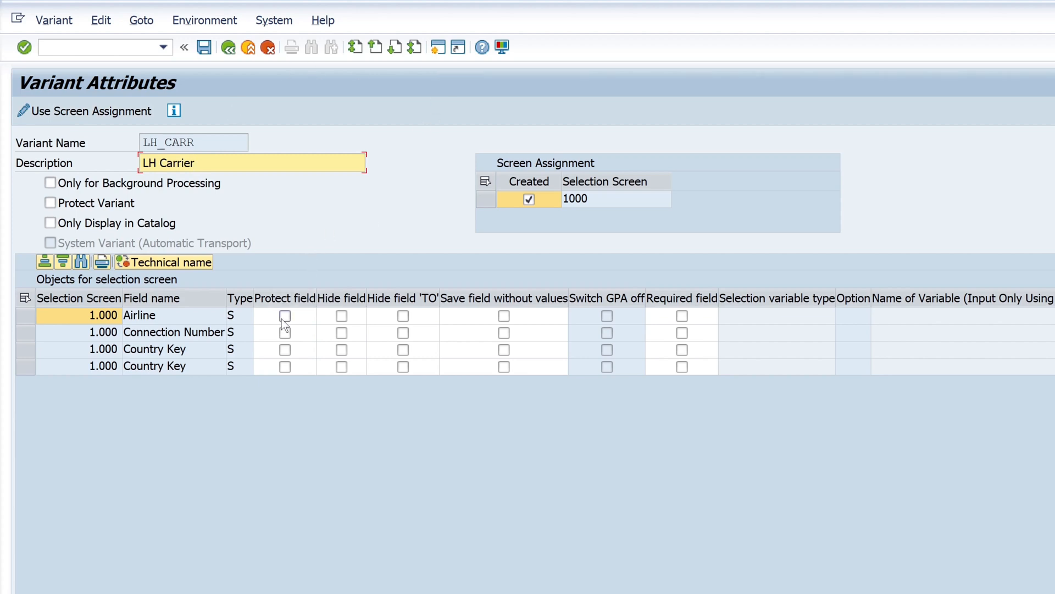
{"action": "left_click", "coordinate": [284, 315]}
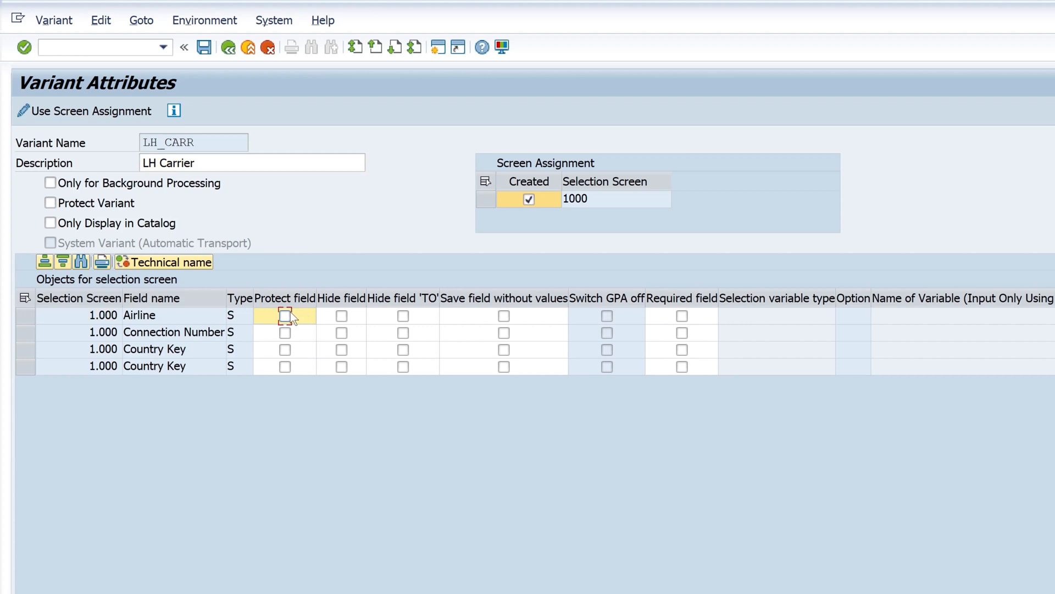
{"action": "left_click", "coordinate": [285, 315]}
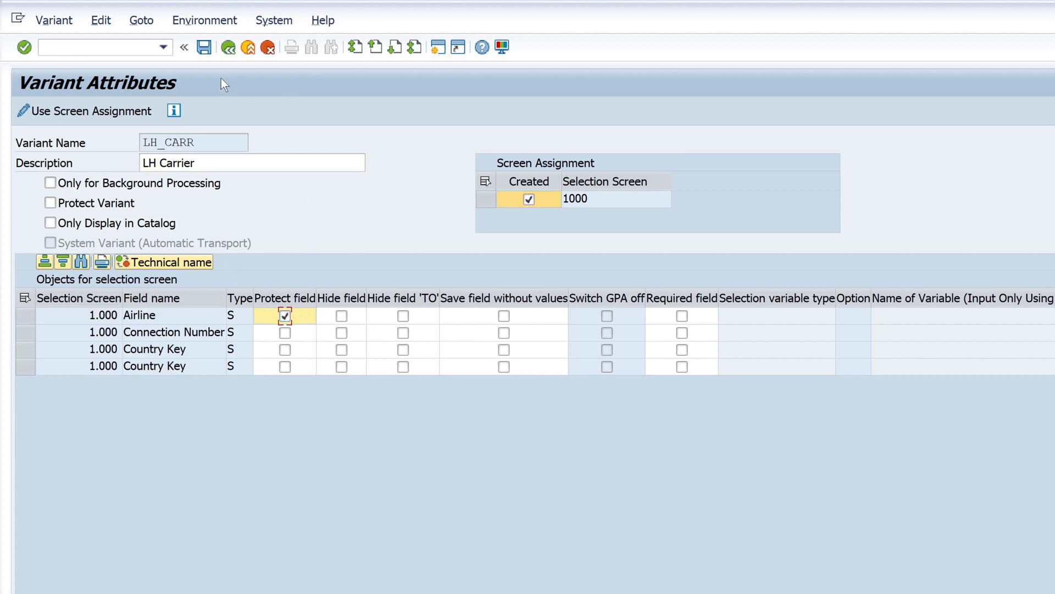
{"action": "mouse_move", "coordinate": [204, 47]}
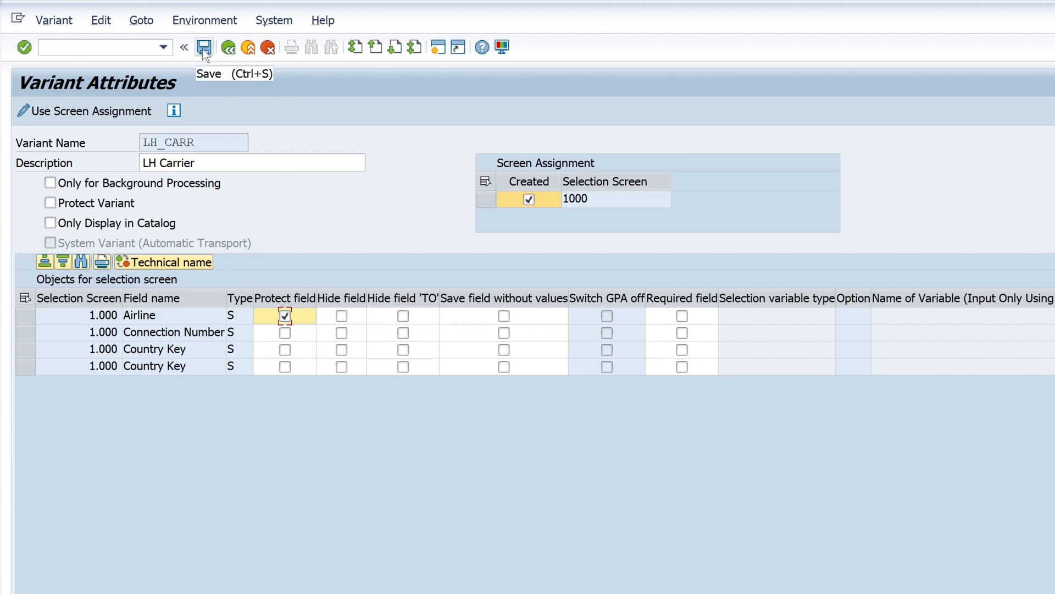
{"action": "left_click", "coordinate": [227, 48]}
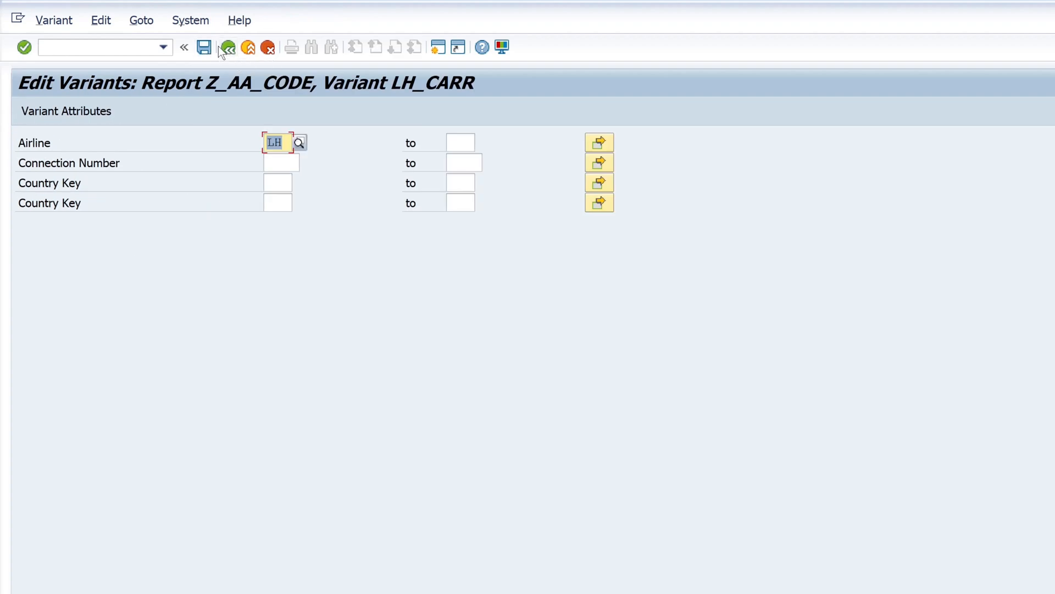
{"action": "left_click", "coordinate": [228, 47]}
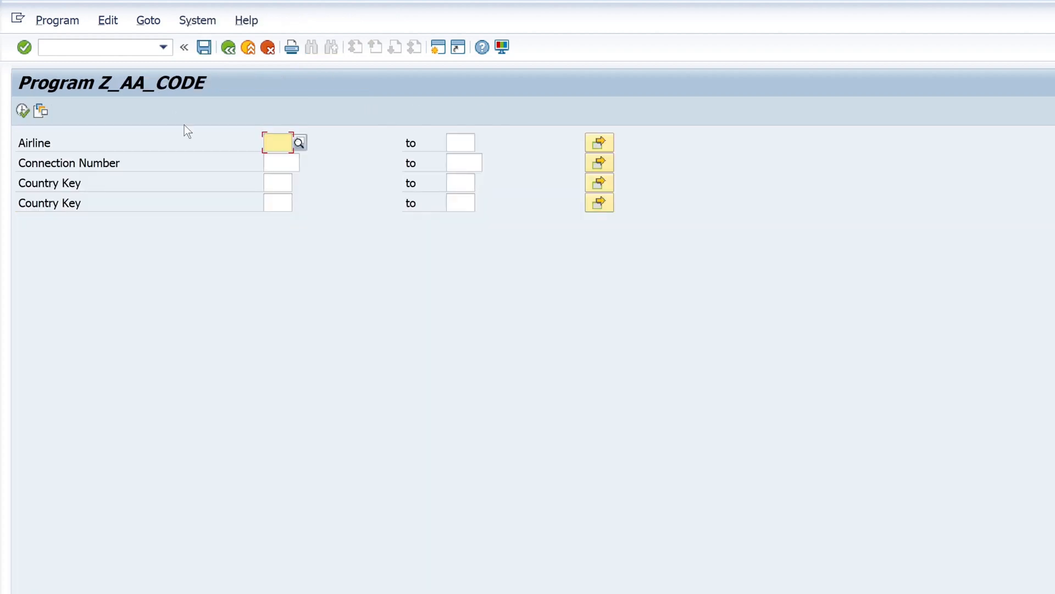
{"action": "mouse_move", "coordinate": [39, 111]}
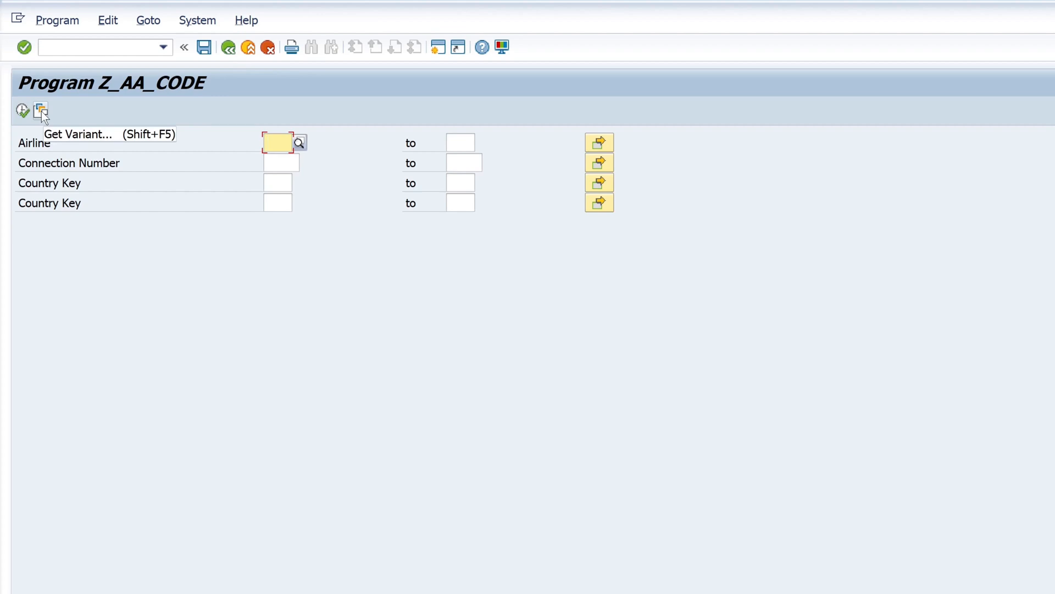
Load variant LH_CARR, execute the report listing LH flights, and go back.
{"action": "left_click", "coordinate": [40, 111]}
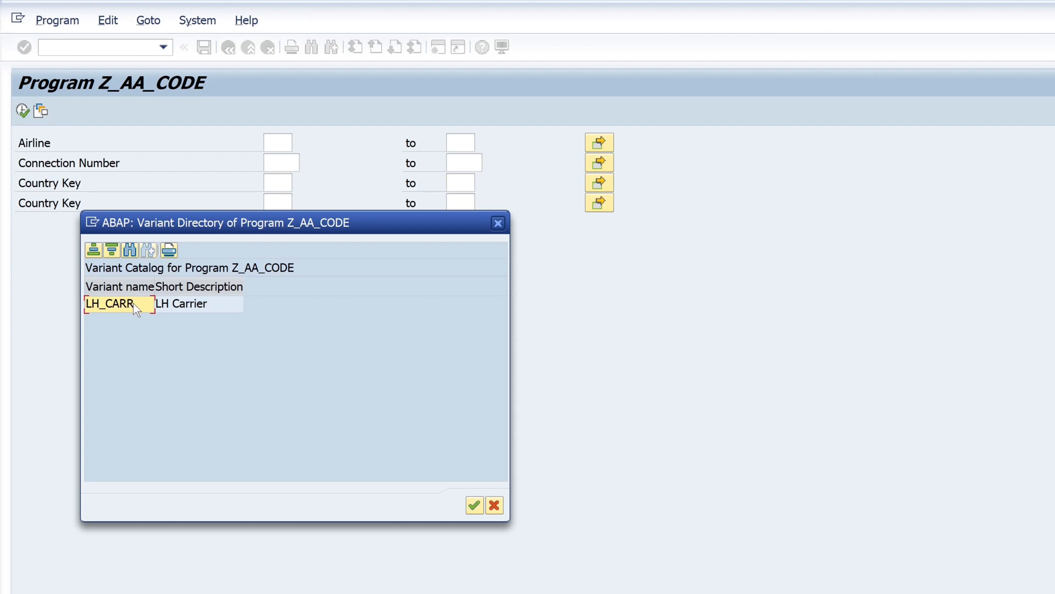
{"action": "double_click", "coordinate": [114, 303]}
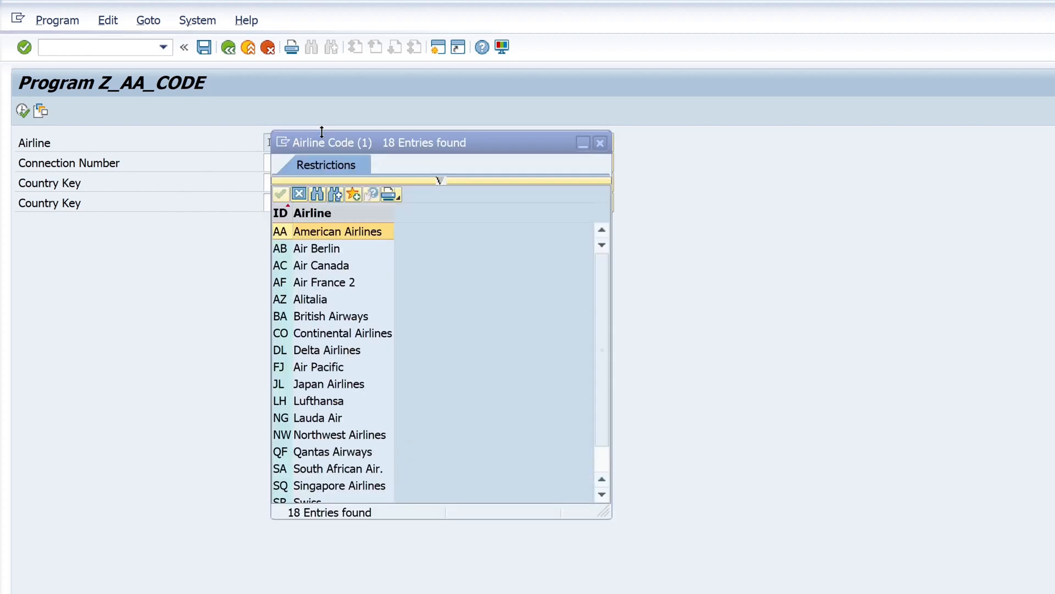
{"action": "left_click", "coordinate": [316, 249]}
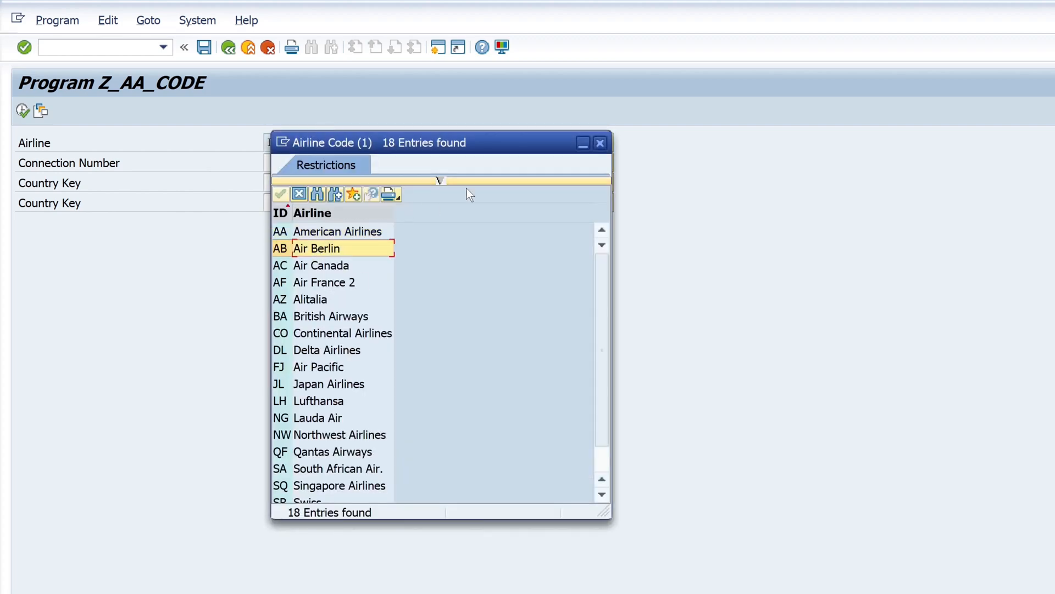
{"action": "double_click", "coordinate": [318, 400]}
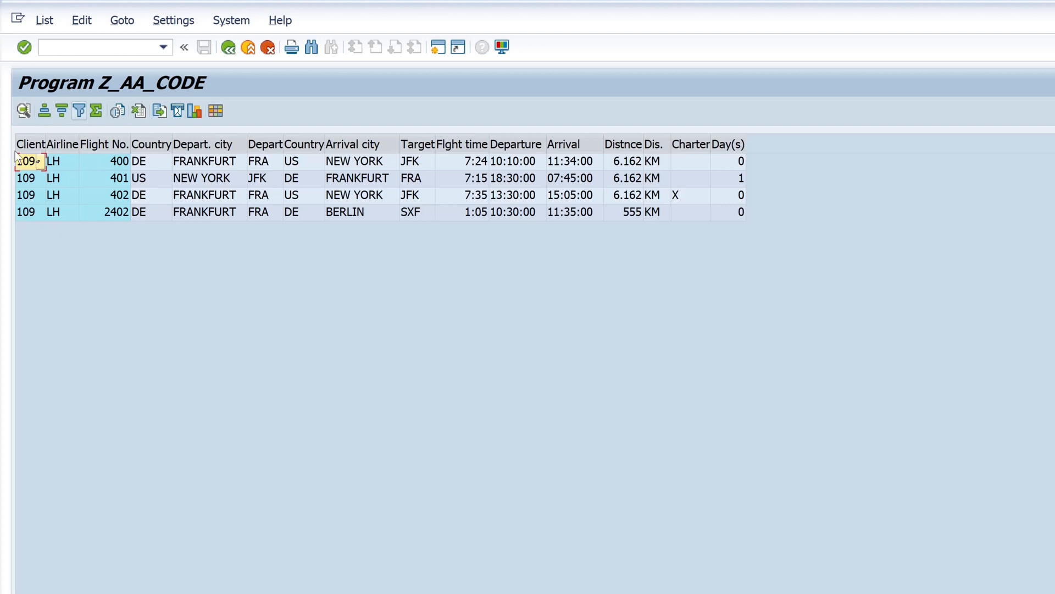
{"action": "mouse_move", "coordinate": [68, 143]}
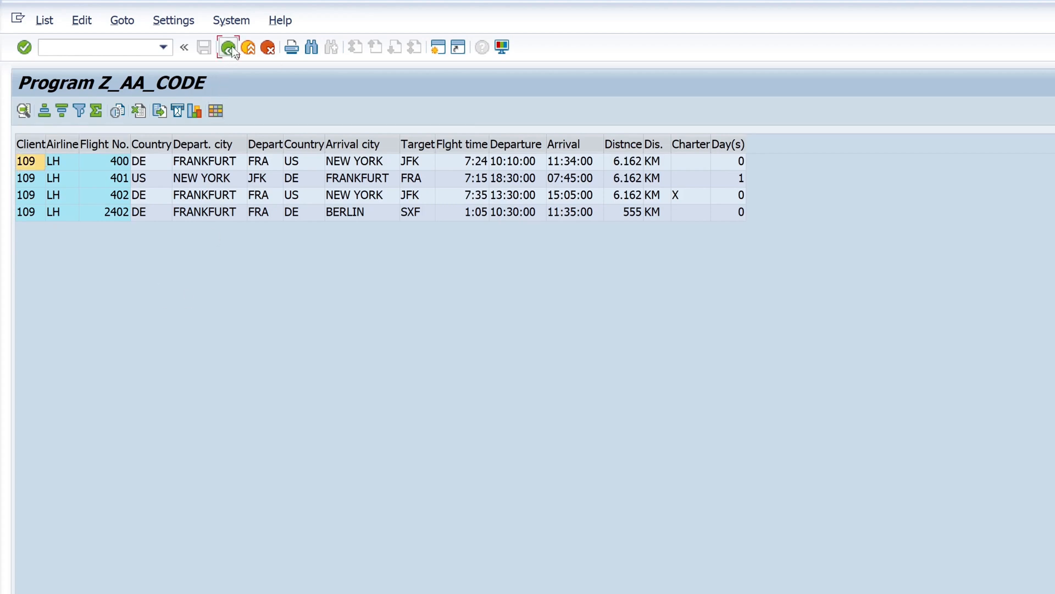
{"action": "left_click", "coordinate": [228, 47]}
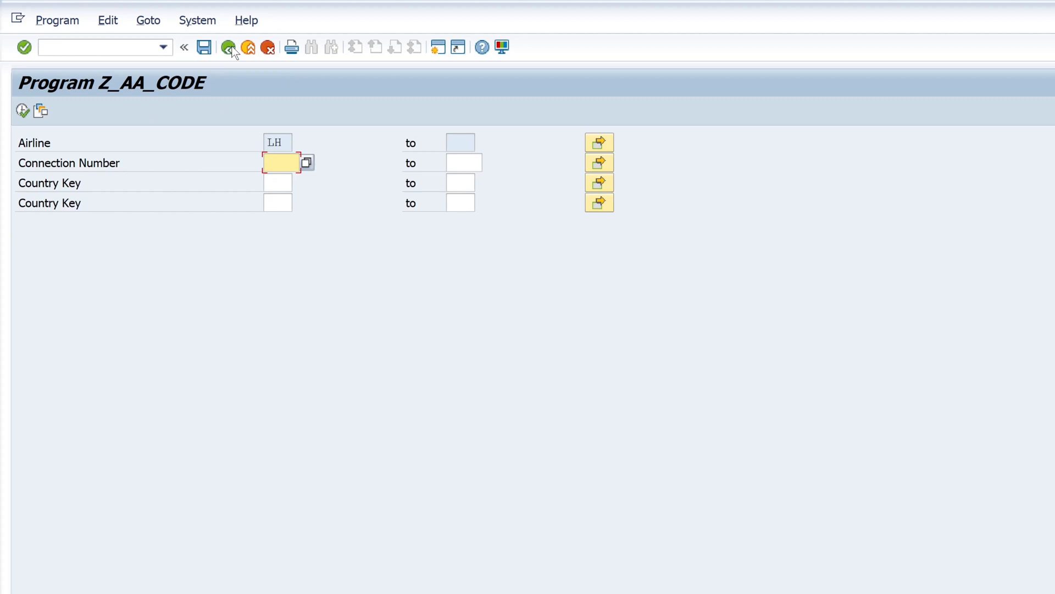
Open transaction Z_SPFLI_REP in change mode; the start-variant lookup finds none for screen 1000.
{"action": "left_click", "coordinate": [231, 47]}
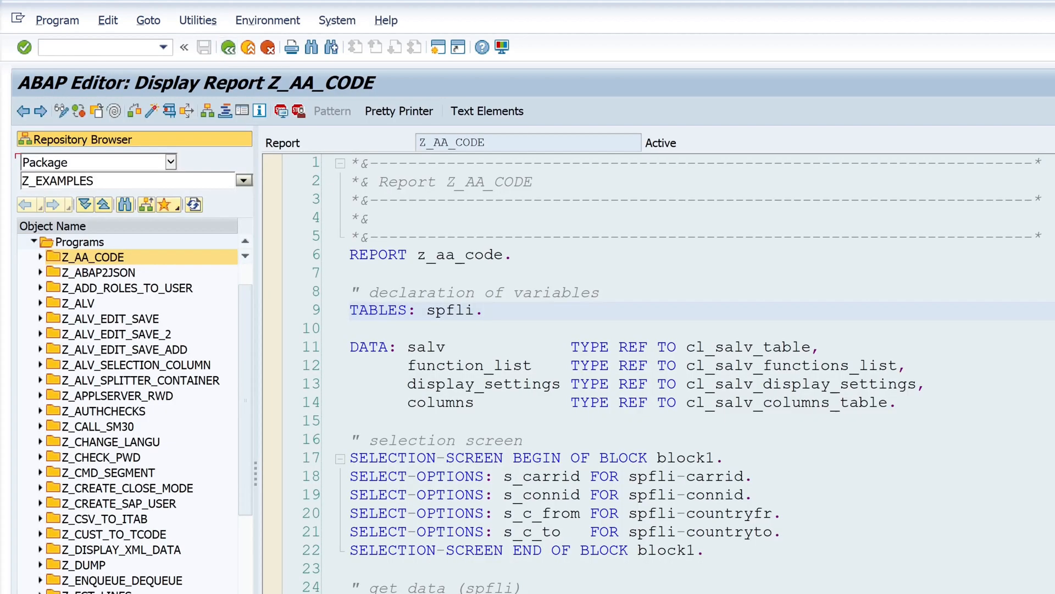
{"action": "left_click", "coordinate": [483, 310]}
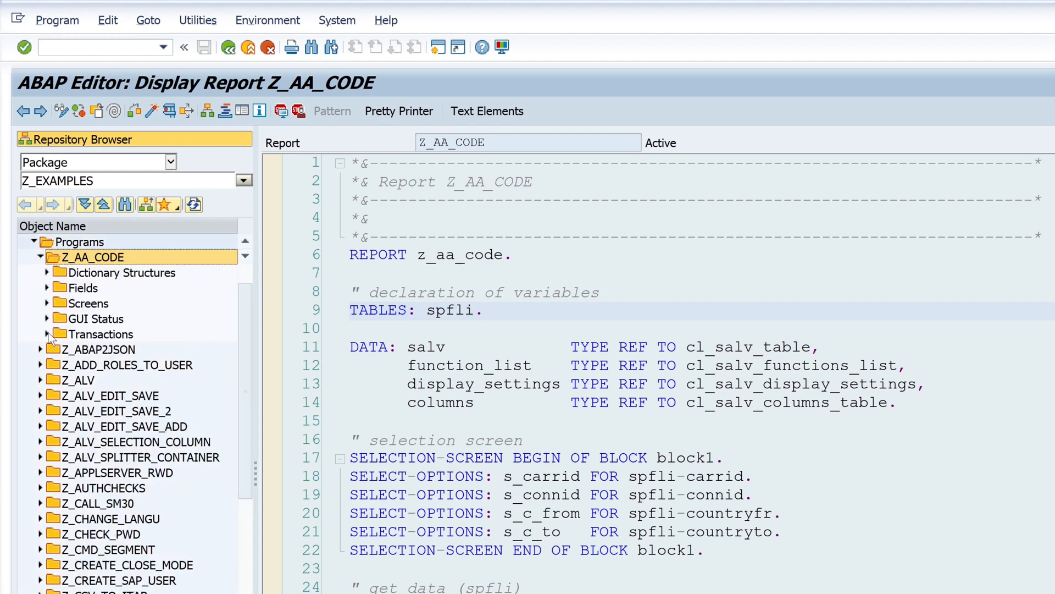
{"action": "left_click", "coordinate": [48, 334]}
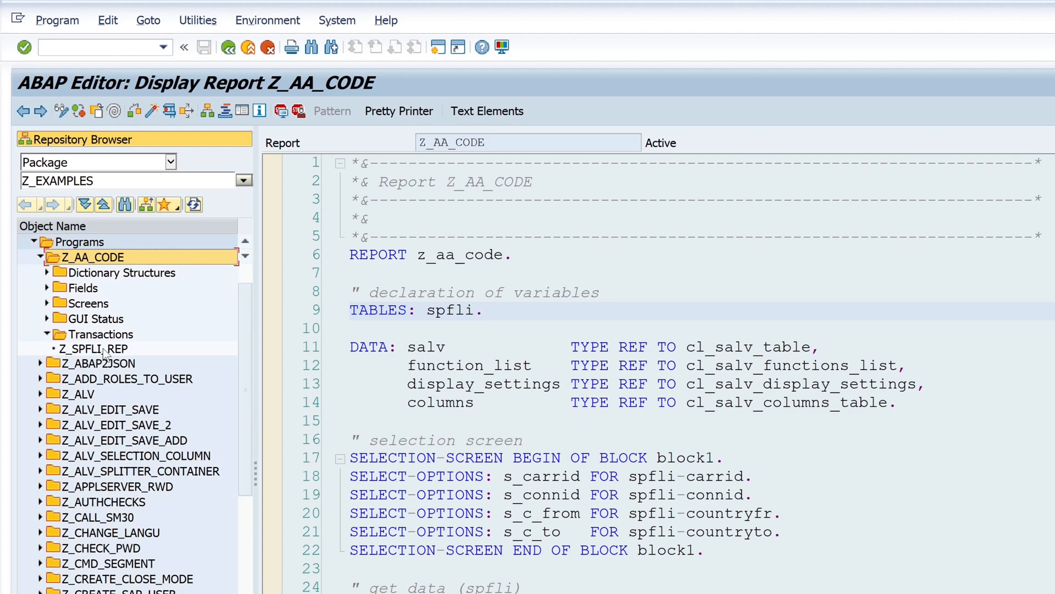
{"action": "left_click", "coordinate": [93, 348]}
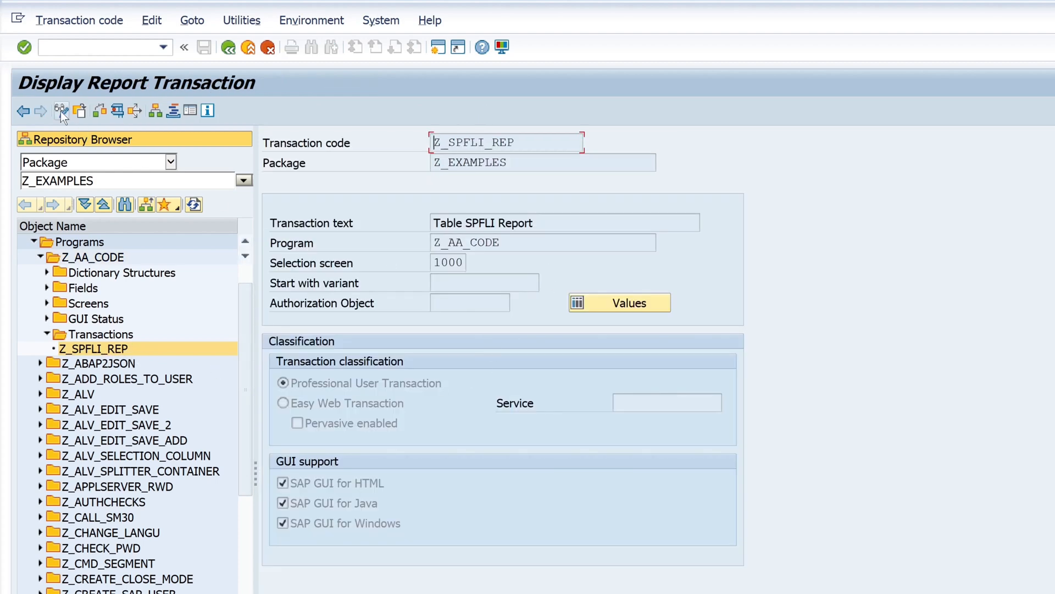
{"action": "left_click", "coordinate": [60, 111]}
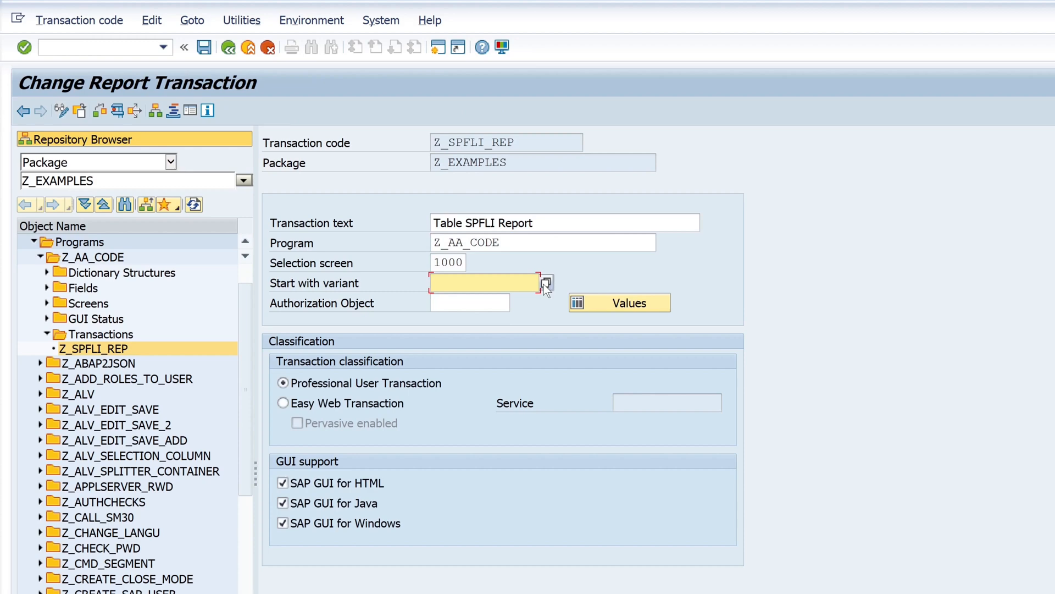
{"action": "left_click", "coordinate": [546, 283]}
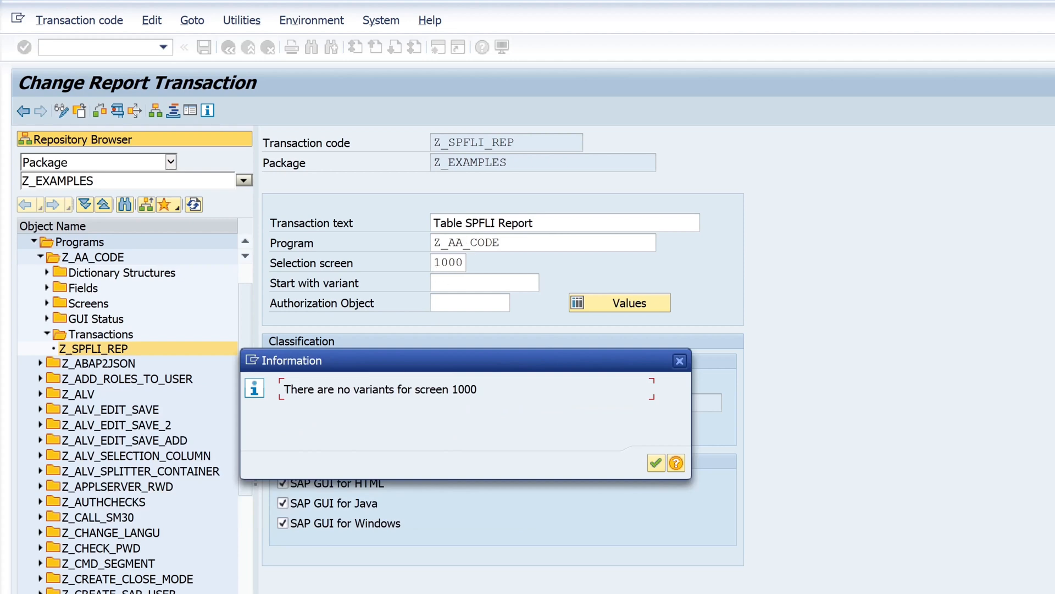
{"action": "mouse_move", "coordinate": [457, 446]}
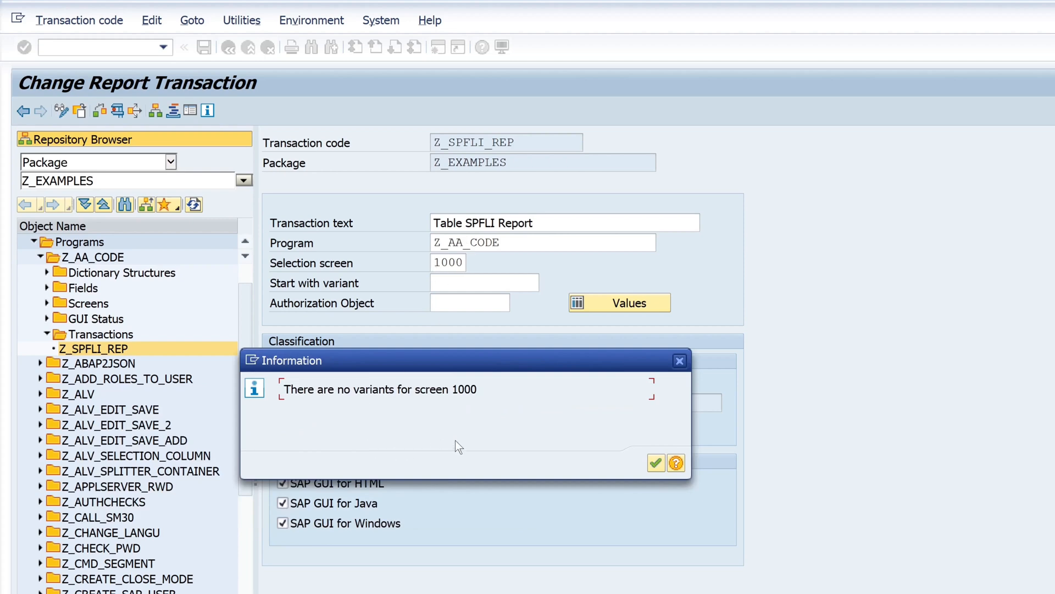
{"action": "mouse_move", "coordinate": [655, 463]}
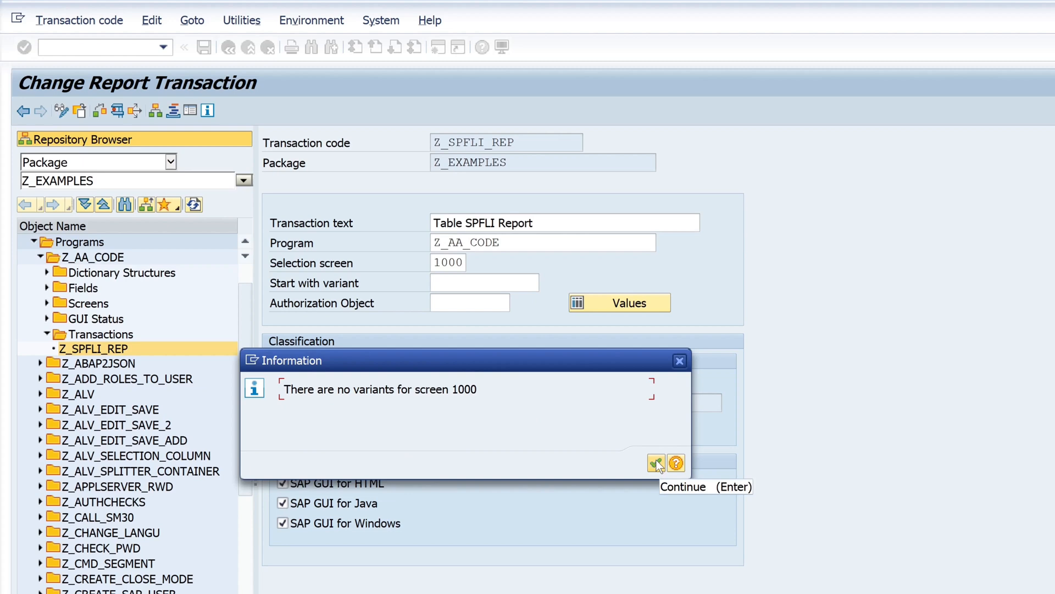
{"action": "left_click", "coordinate": [656, 463]}
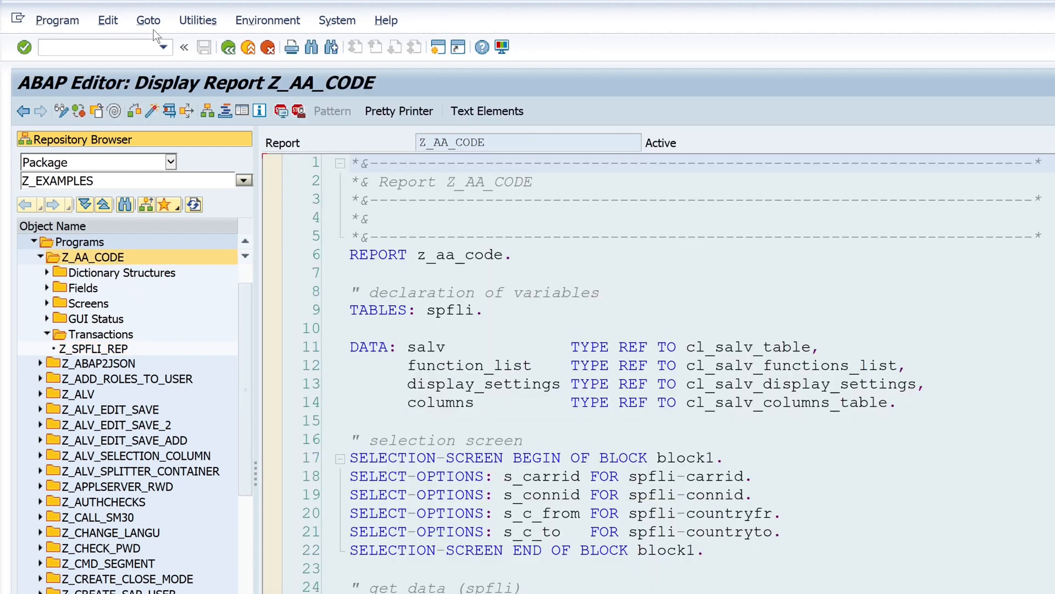
Select variant LH_CARR in Z_AA_CODE's variant maintenance.
{"action": "left_click", "coordinate": [148, 20]}
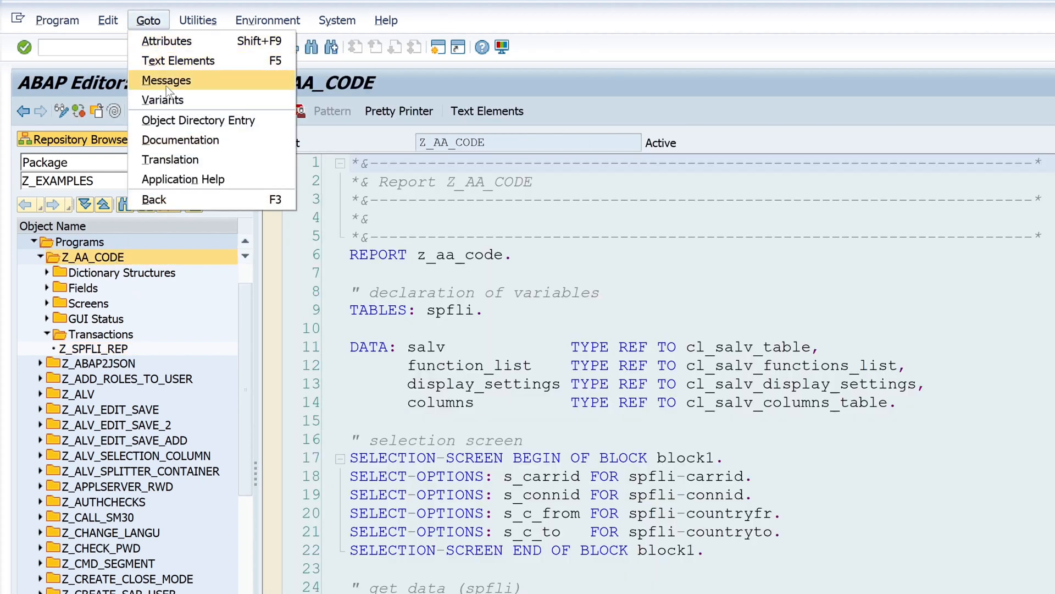
{"action": "left_click", "coordinate": [162, 100]}
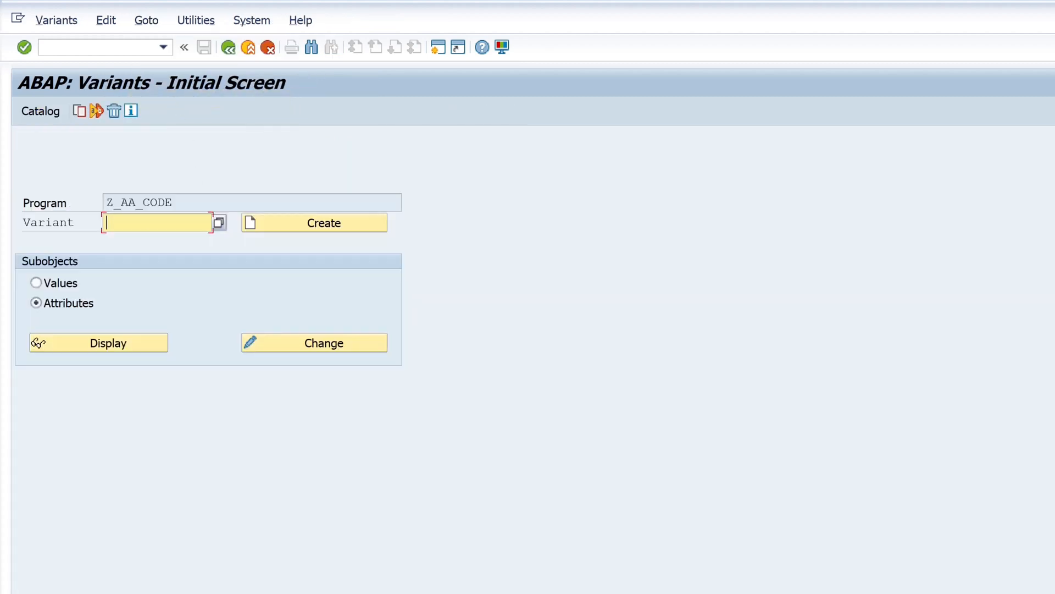
{"action": "left_click", "coordinate": [218, 222]}
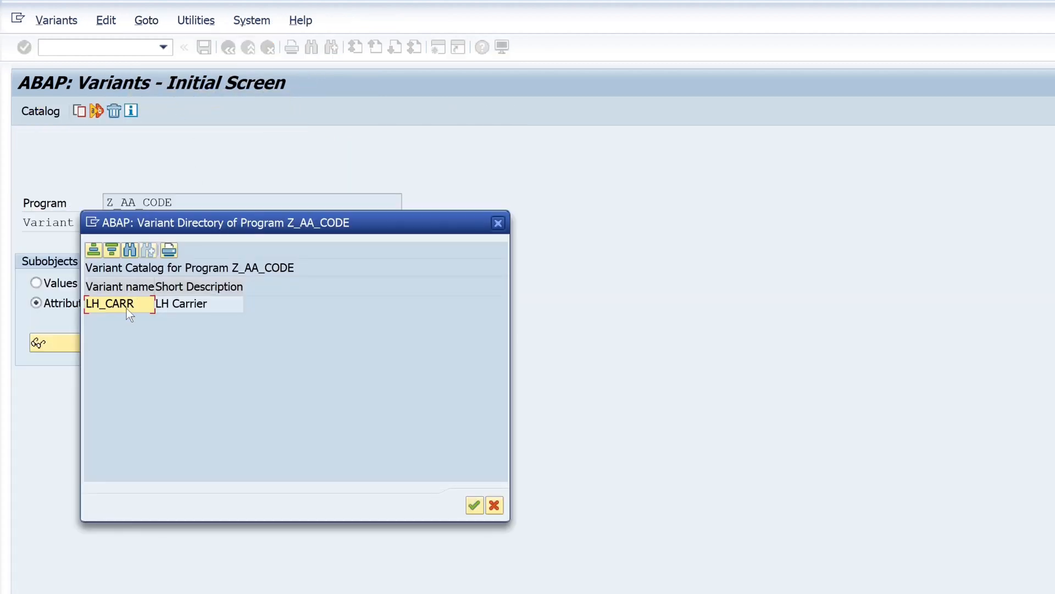
{"action": "double_click", "coordinate": [111, 303]}
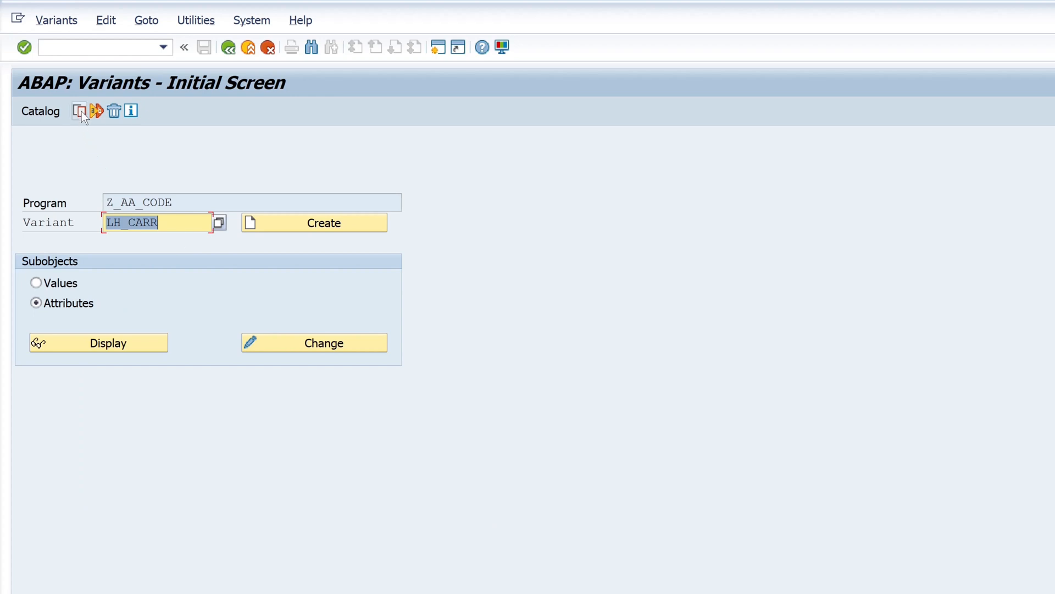
Copy LH_CARR to system variant CUS&LH_CARR, accepting the System Variants prompt.
{"action": "left_click", "coordinate": [79, 111]}
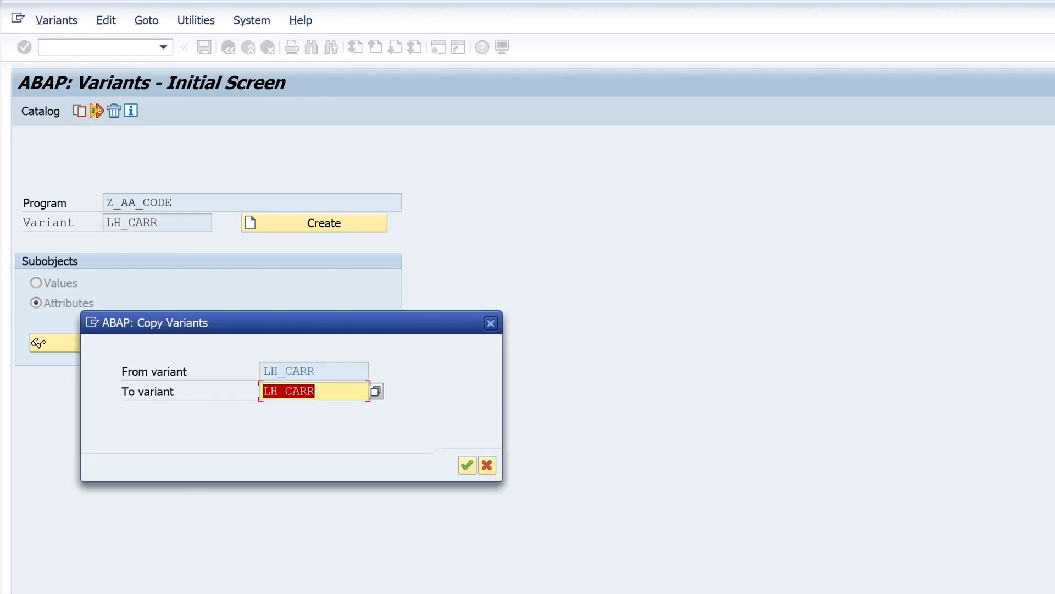
{"action": "left_click", "coordinate": [313, 391]}
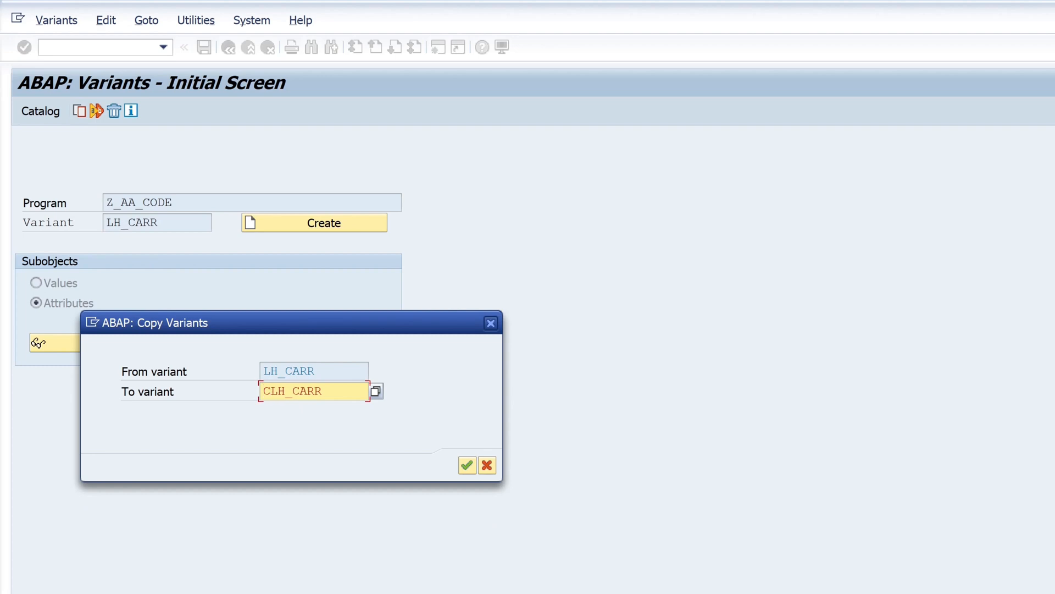
{"action": "type", "text": "CUS"}
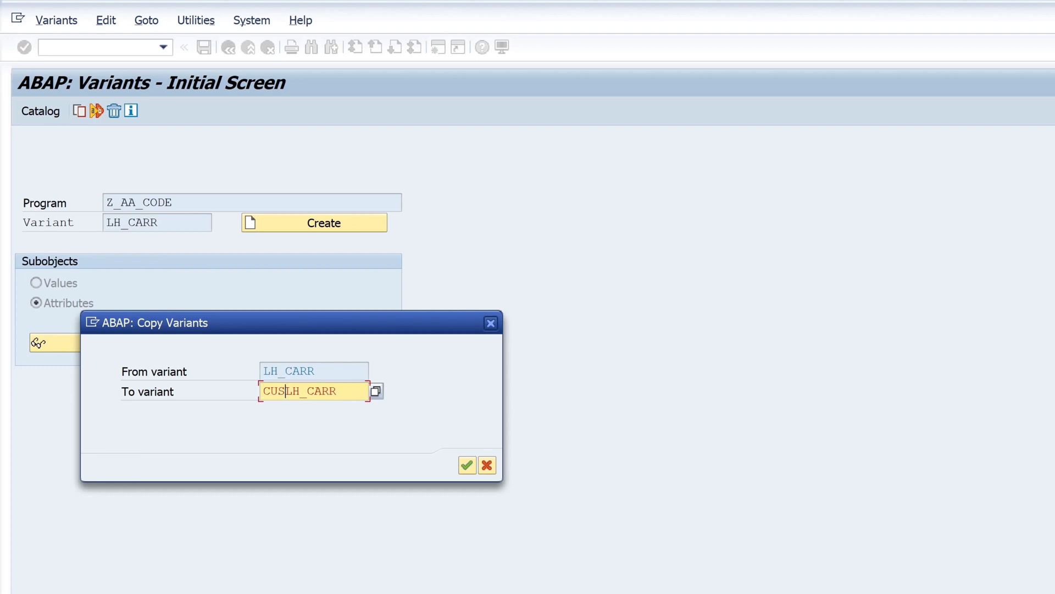
{"action": "type", "text": "&"}
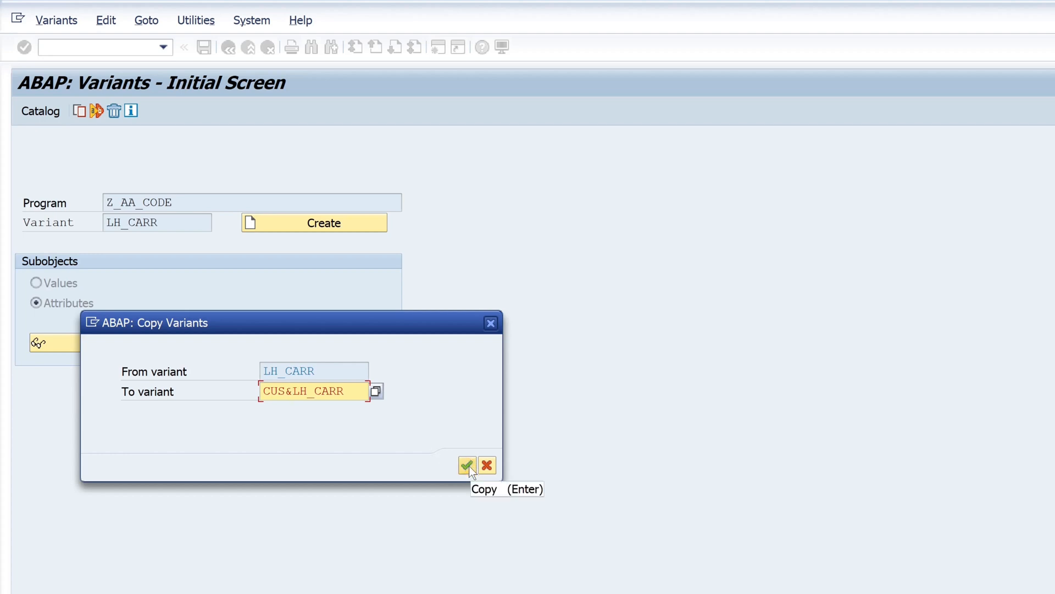
{"action": "left_click", "coordinate": [467, 464]}
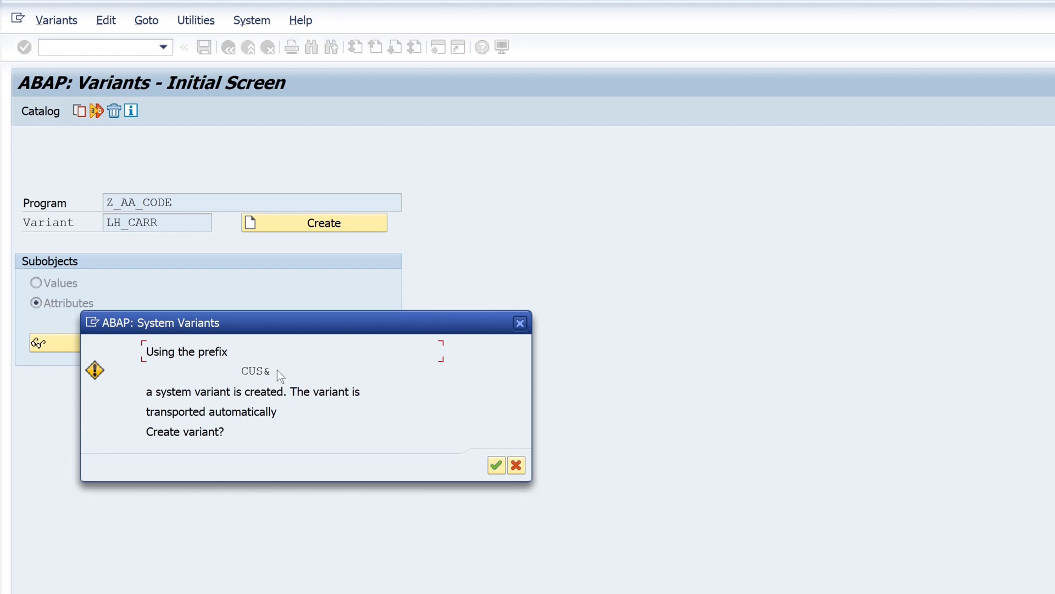
{"action": "mouse_move", "coordinate": [280, 376]}
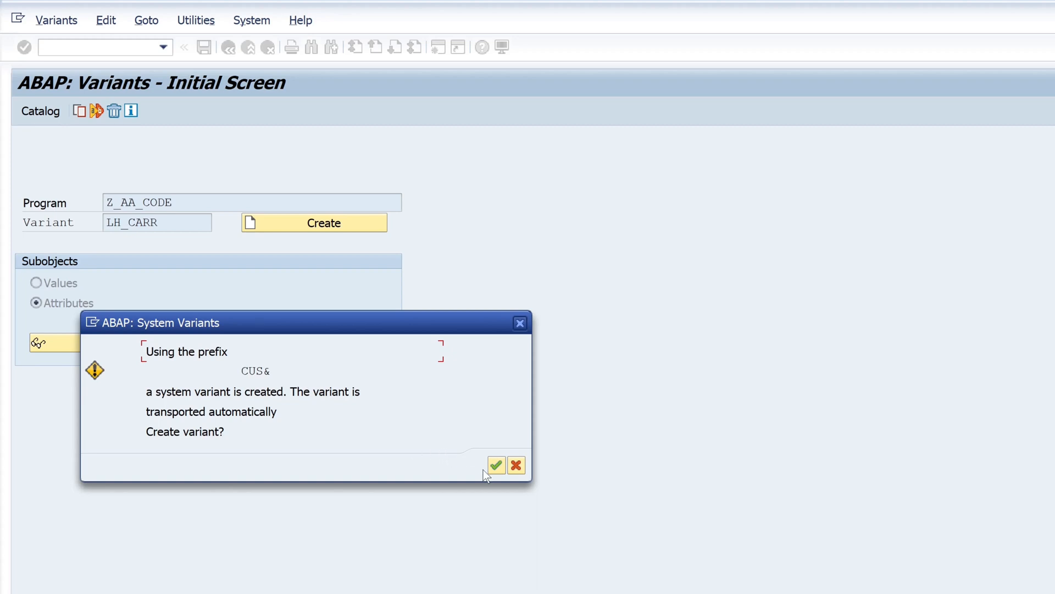
{"action": "left_click", "coordinate": [495, 465]}
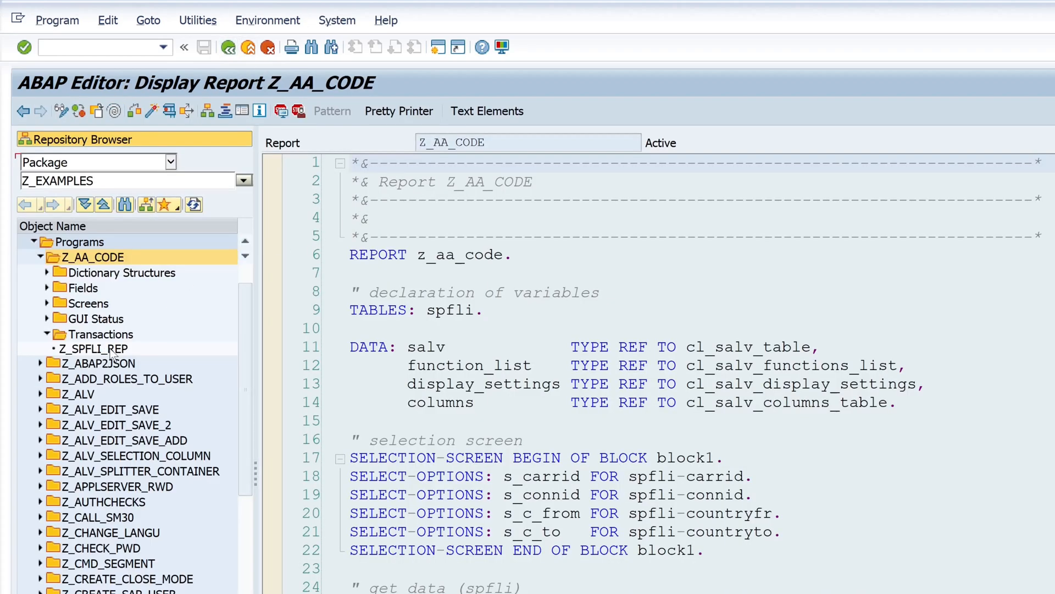
Open Z_SPFLI_REP in change mode and choose CUS&LH_CARR as its start variant.
{"action": "double_click", "coordinate": [94, 348]}
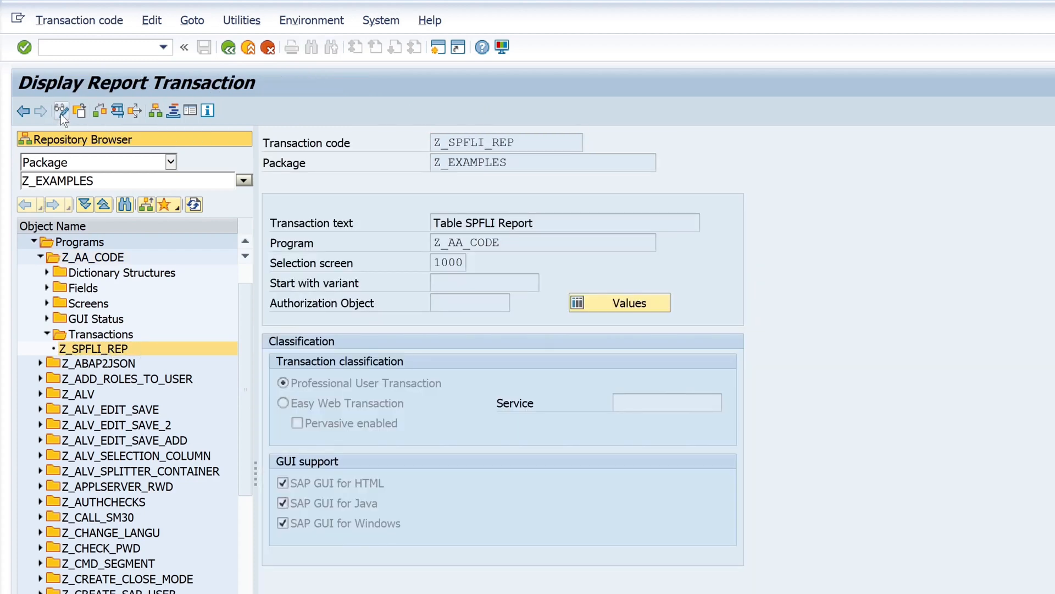
{"action": "left_click", "coordinate": [60, 111]}
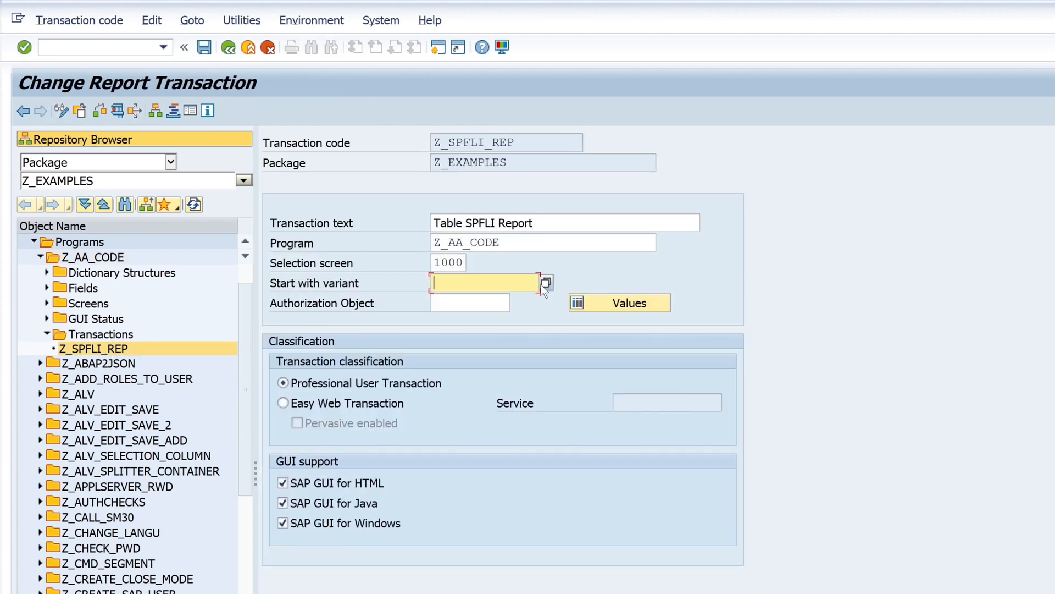
{"action": "left_click", "coordinate": [546, 282]}
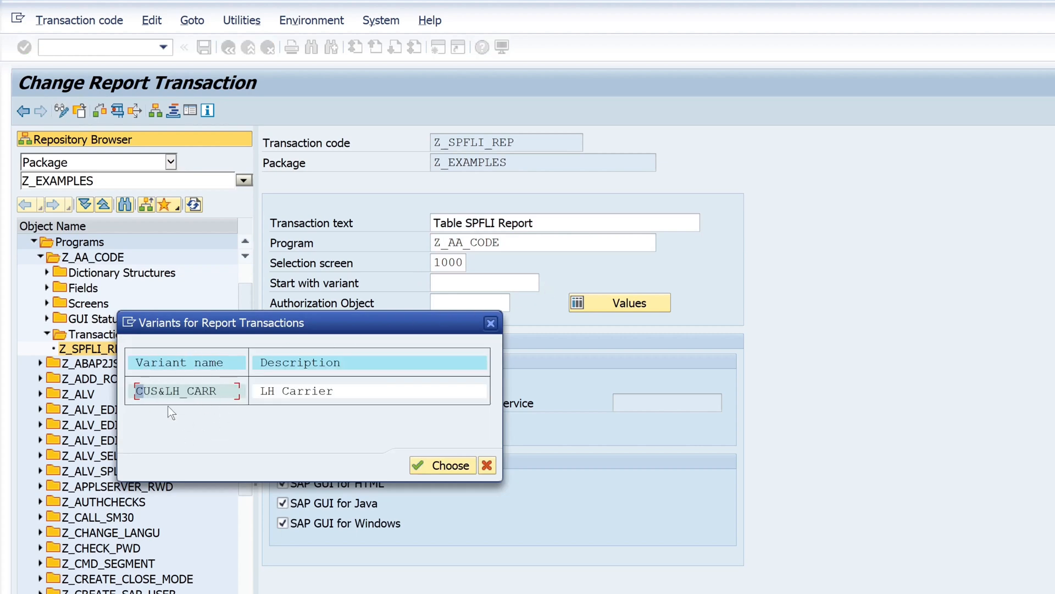
{"action": "mouse_move", "coordinate": [204, 396]}
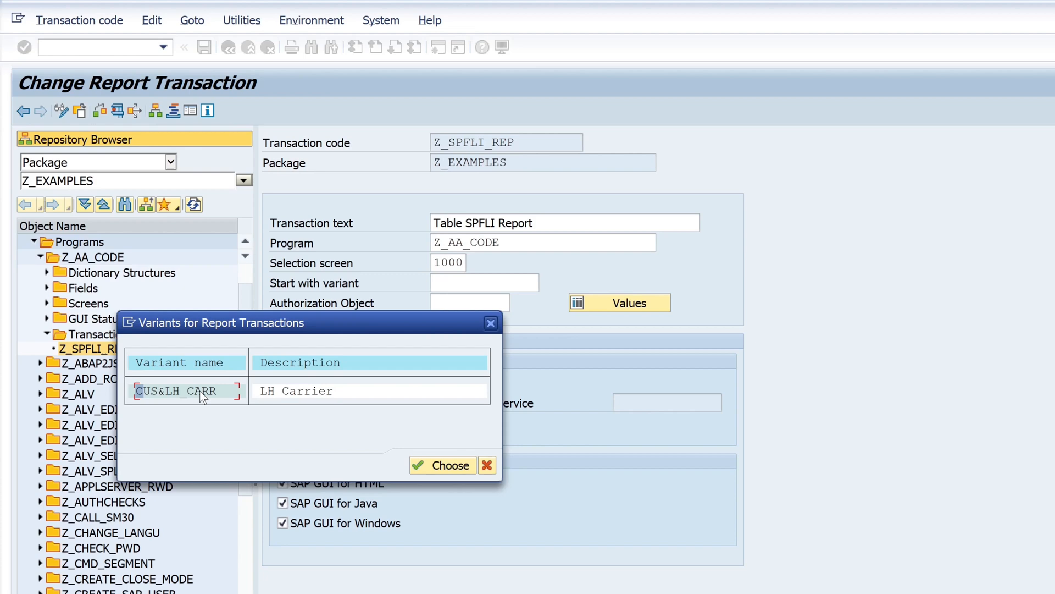
{"action": "left_click", "coordinate": [442, 466]}
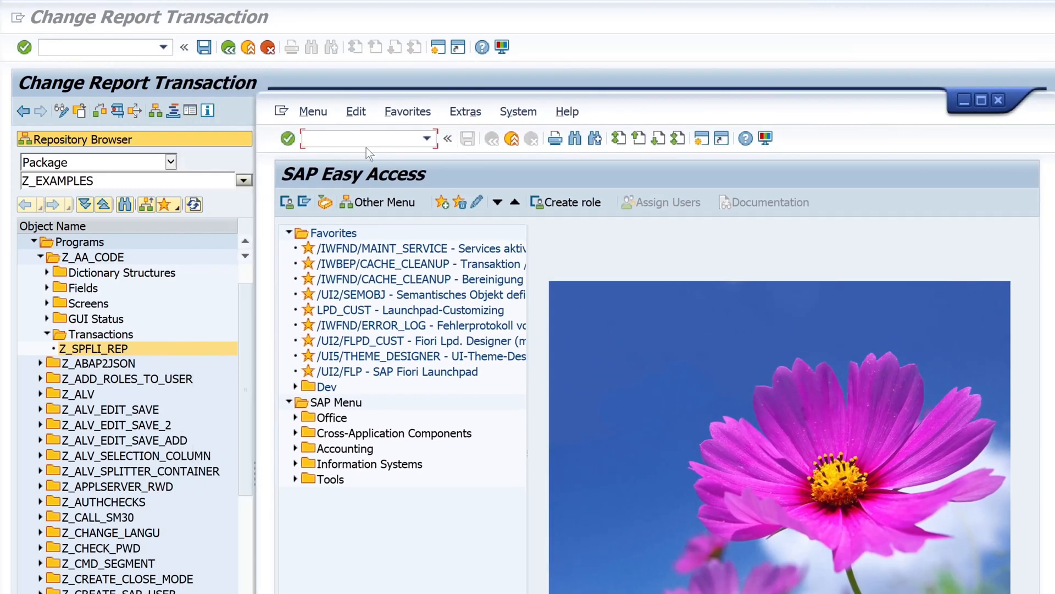
Start transaction Z_SPFLI_REP and execute it to list Lufthansa flights.
{"action": "type", "text": "Z_SPFLI_REP"}
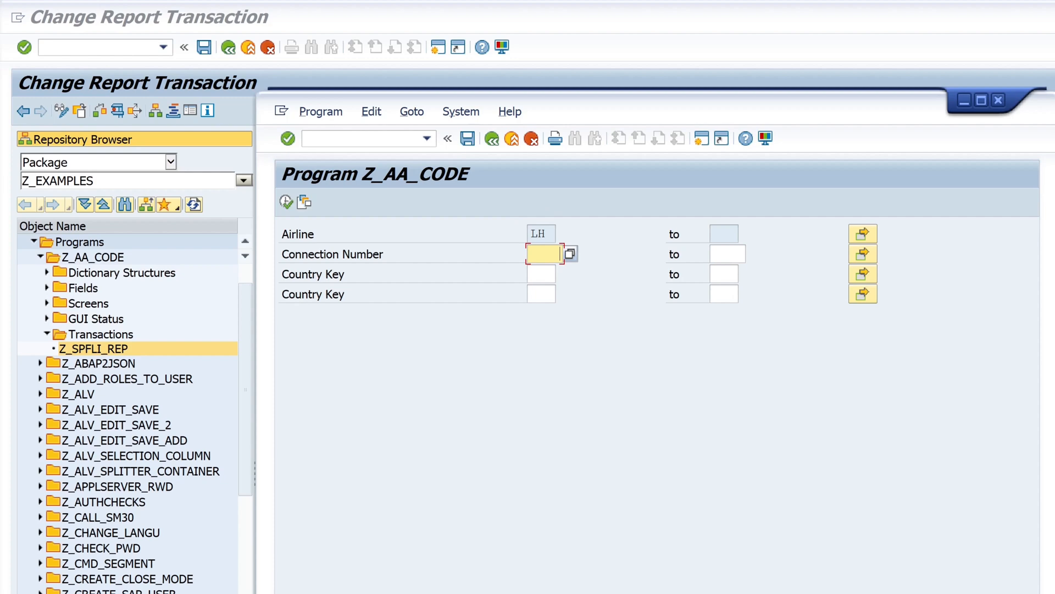
{"action": "mouse_move", "coordinate": [551, 214]}
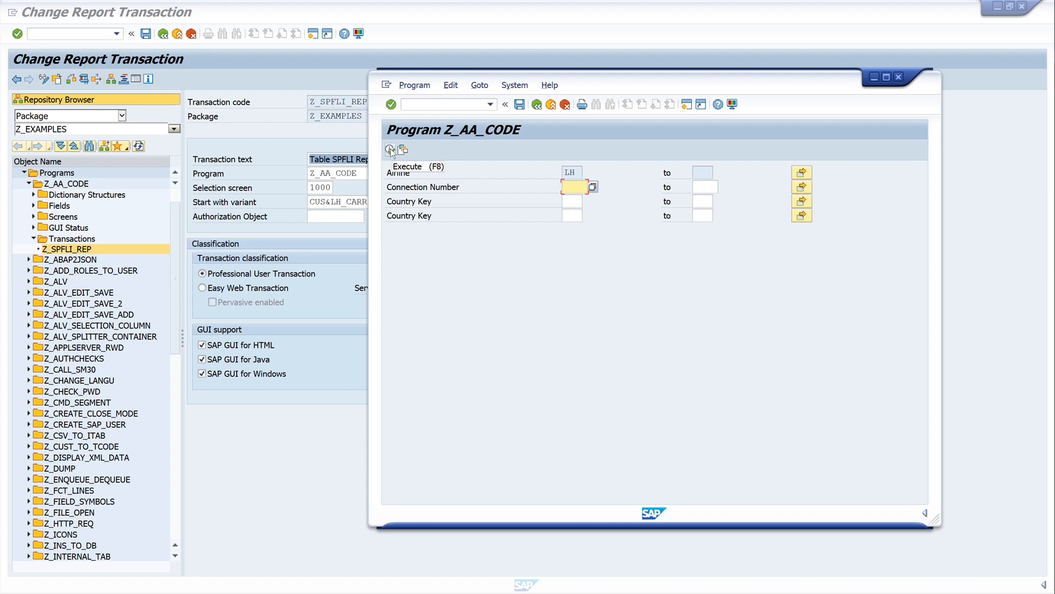
{"action": "left_click", "coordinate": [390, 150]}
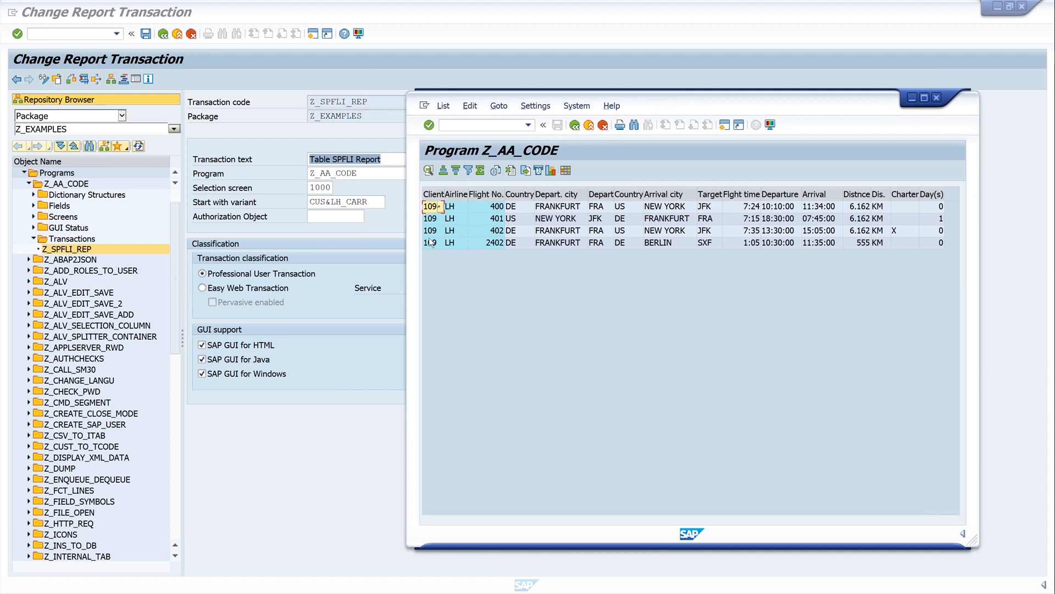
{"action": "left_click", "coordinate": [450, 206]}
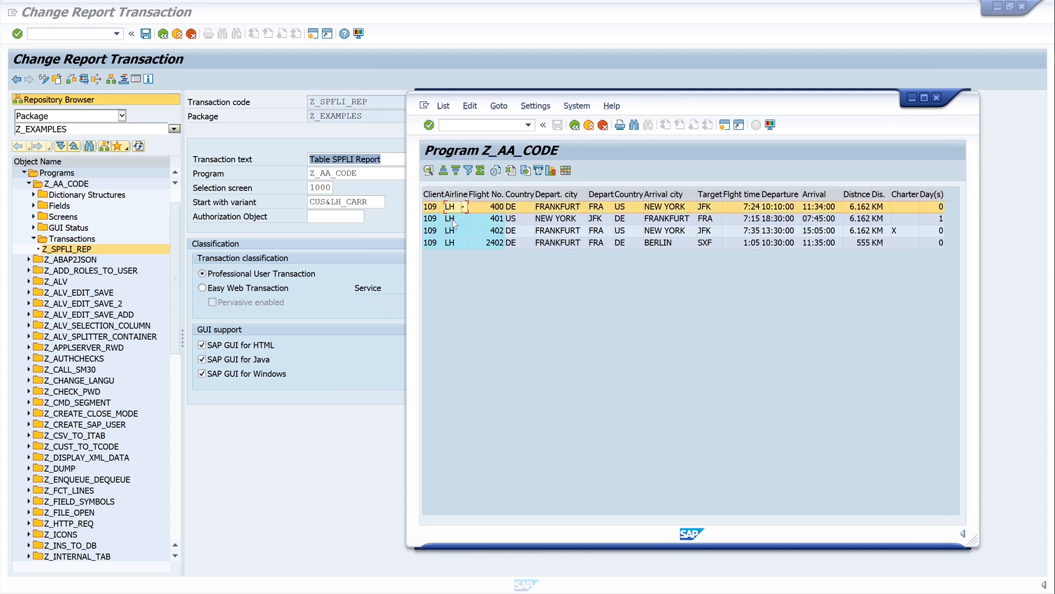
{"action": "left_click", "coordinate": [535, 106]}
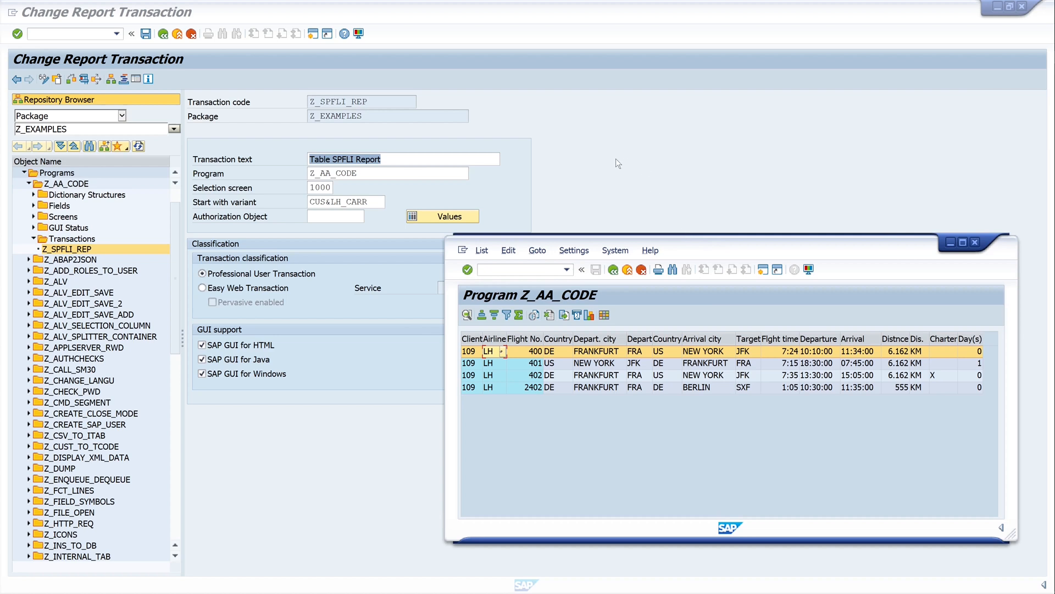
{"action": "mouse_move", "coordinate": [592, 192]}
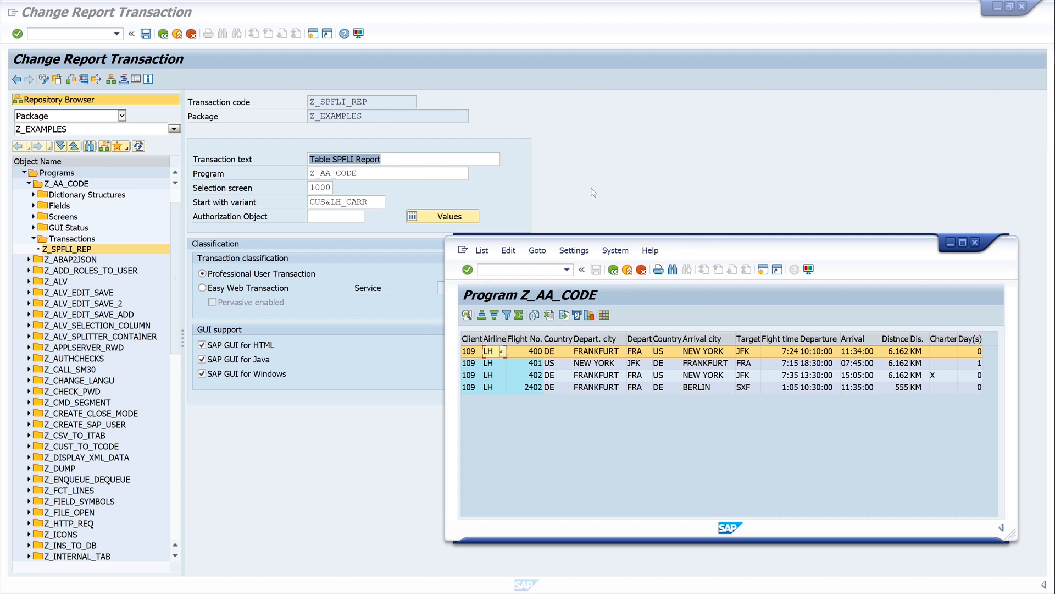
{"action": "mouse_move", "coordinate": [351, 365]}
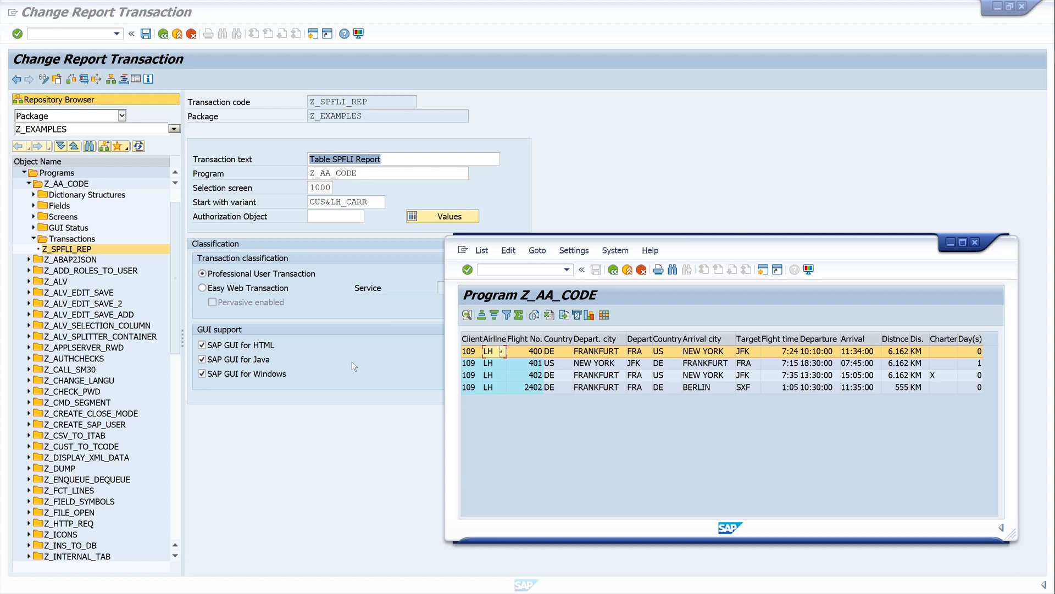
{"action": "mouse_move", "coordinate": [273, 439]}
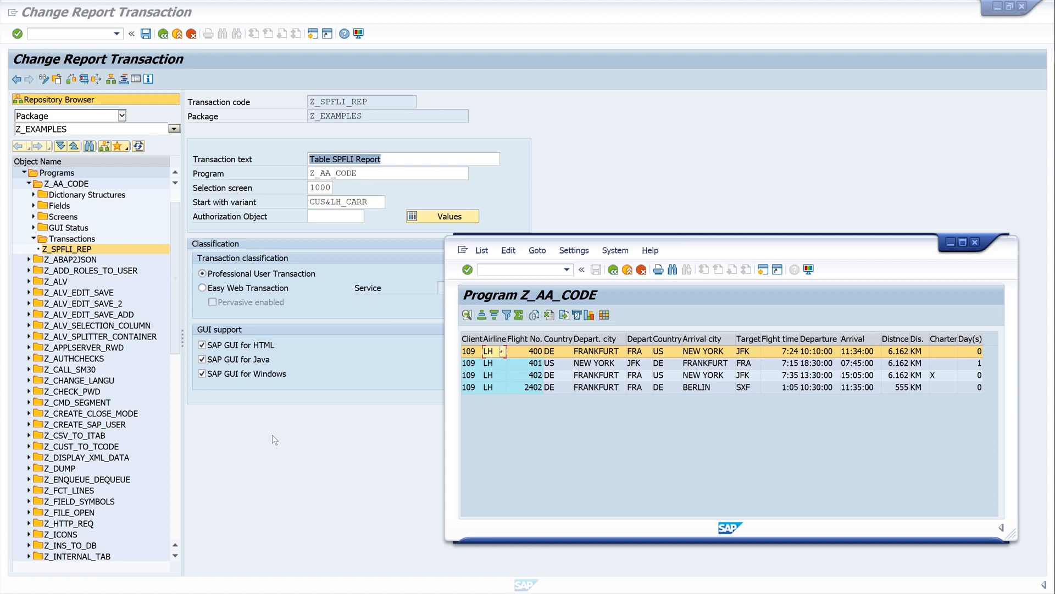
{"action": "mouse_move", "coordinate": [312, 432]}
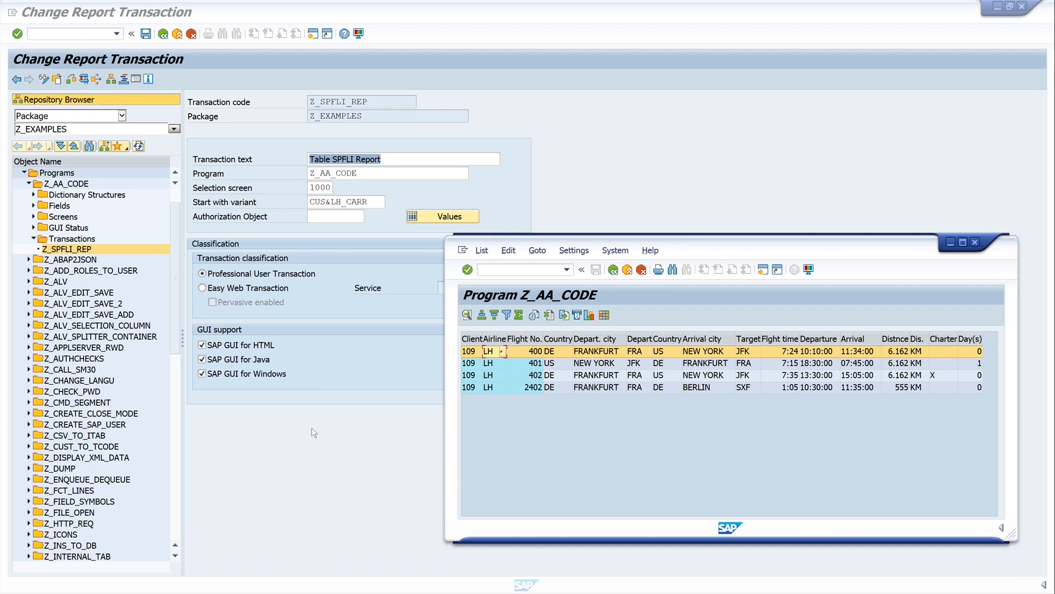
{"action": "mouse_move", "coordinate": [312, 434]}
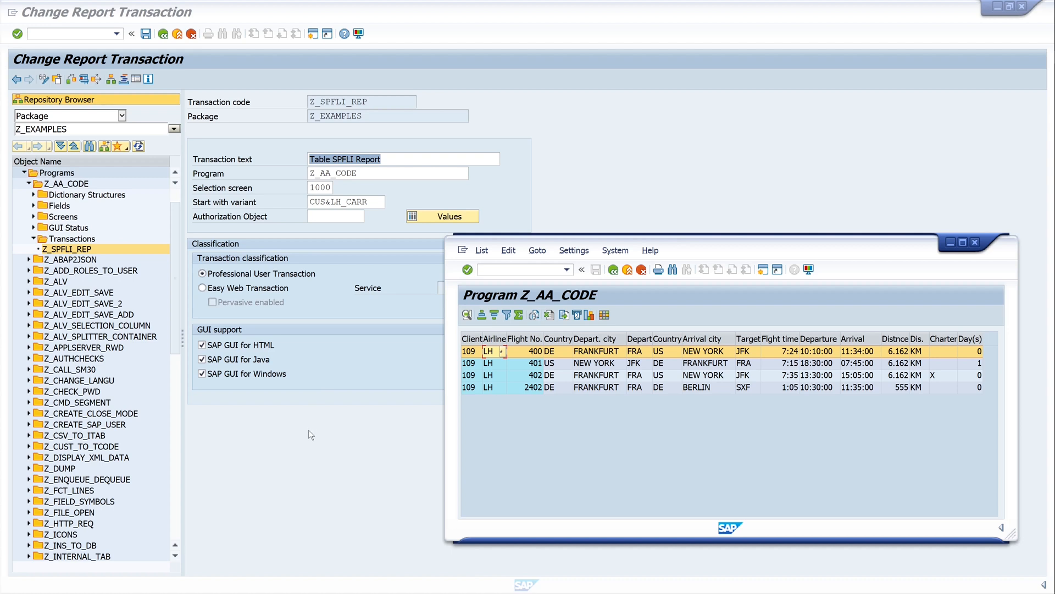
{"action": "mouse_move", "coordinate": [329, 406]}
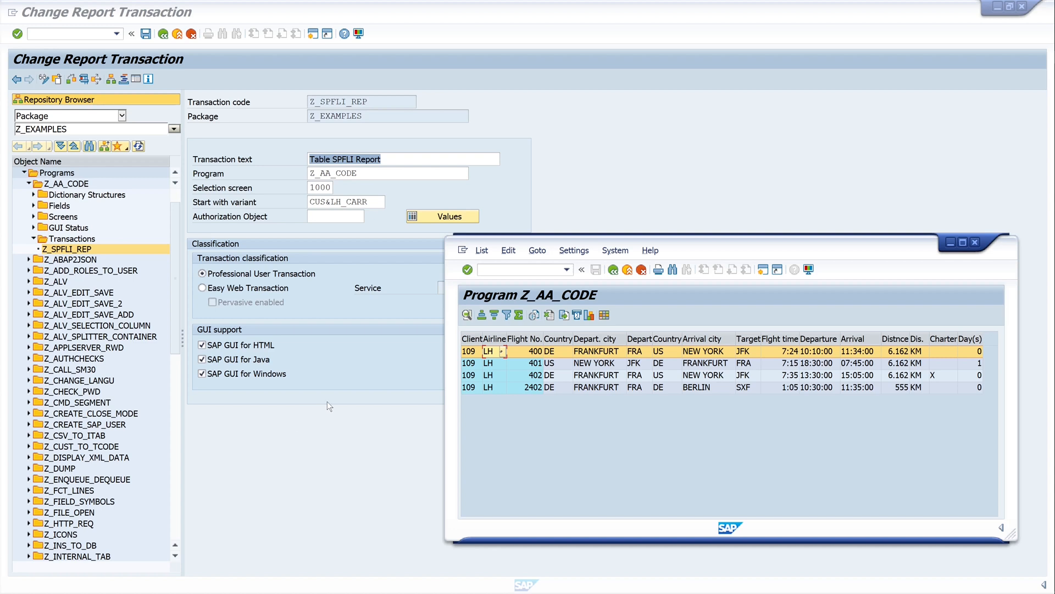
{"action": "mouse_move", "coordinate": [374, 258]}
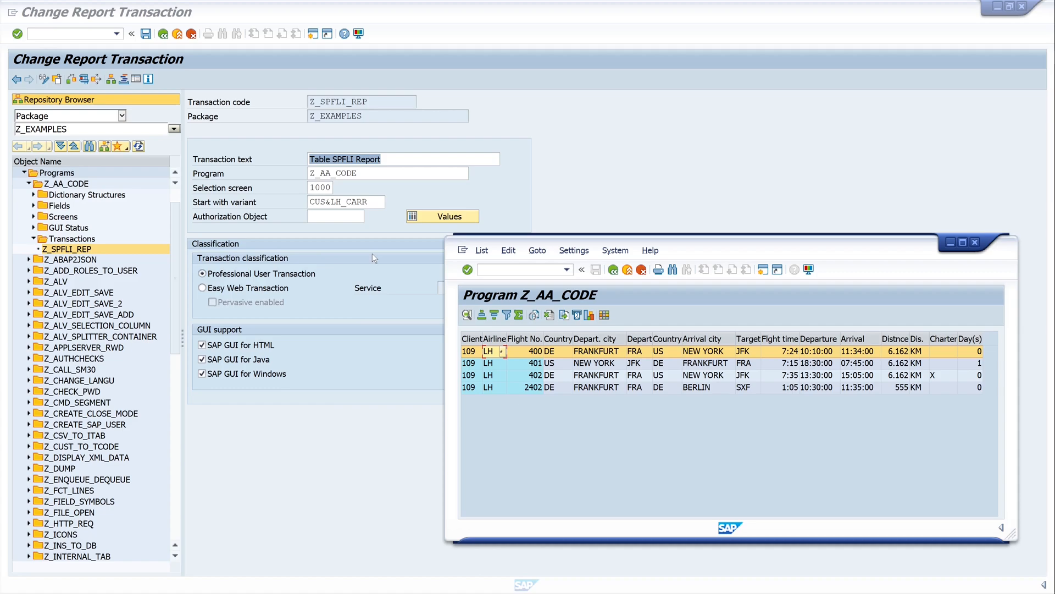